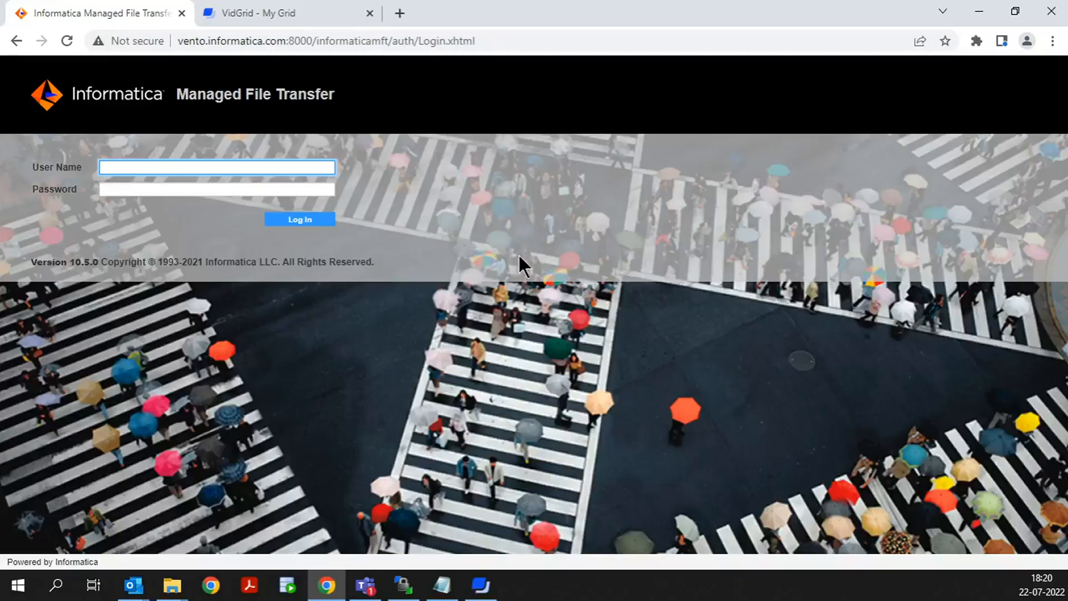
mouse_move(467, 497)
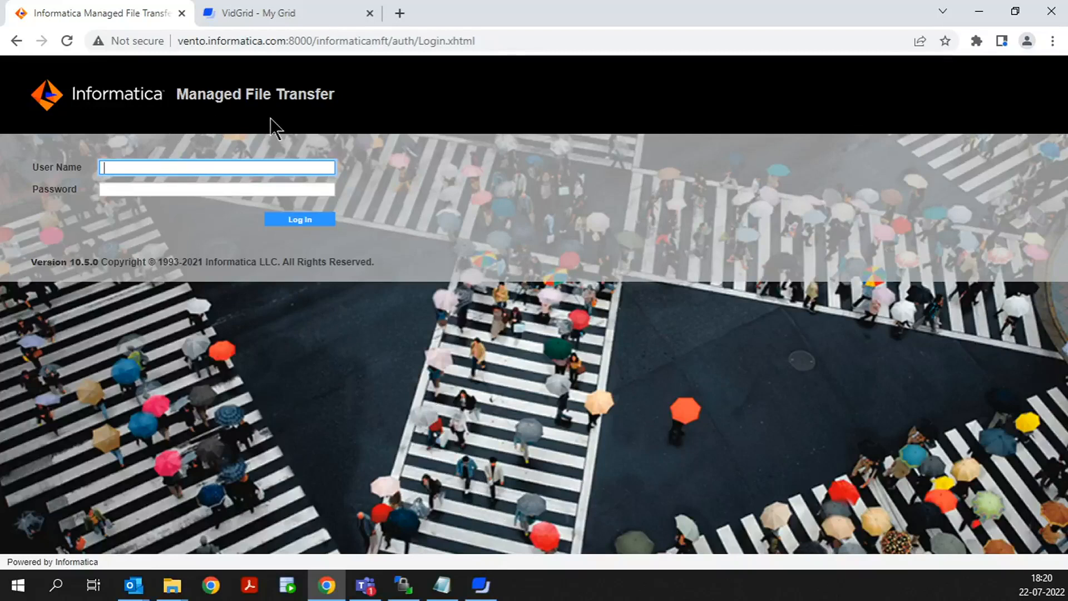
mouse_move(130, 266)
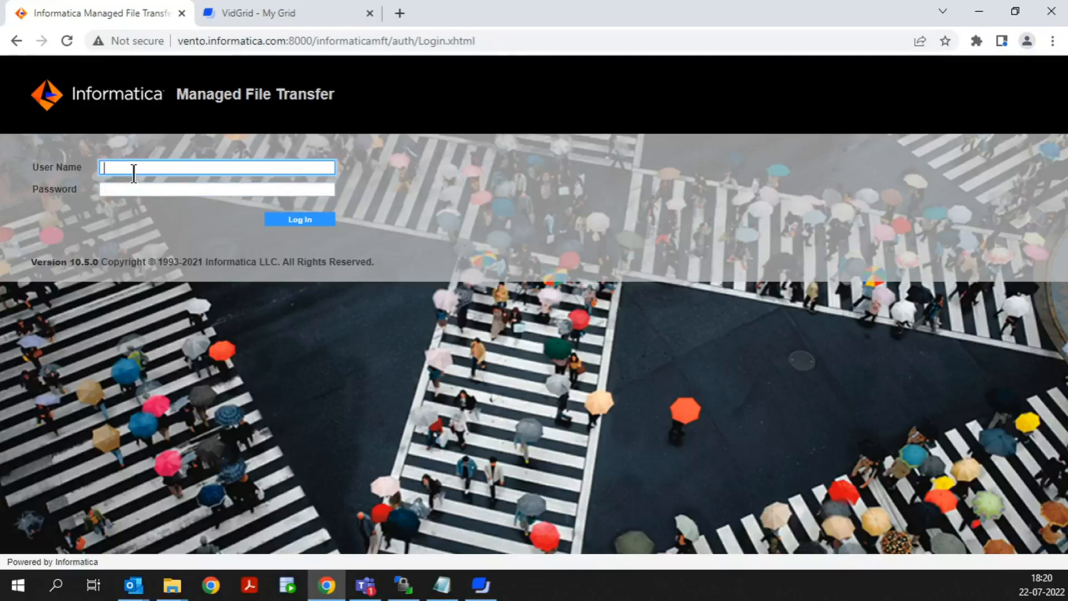
Log in to the web console with user name Administrator and its password.
text(Administrator)
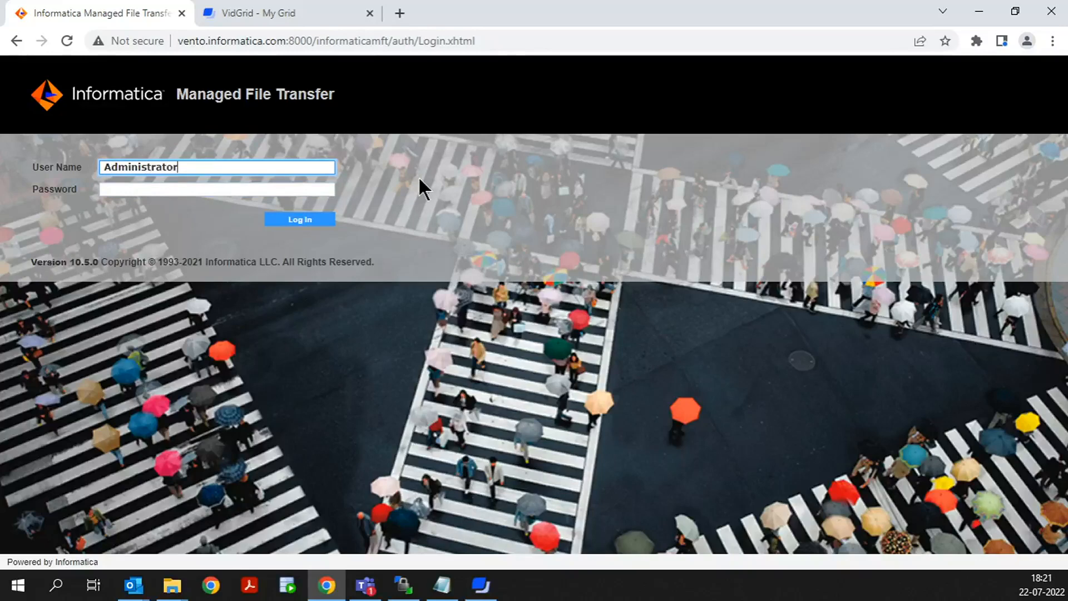
click(299, 219)
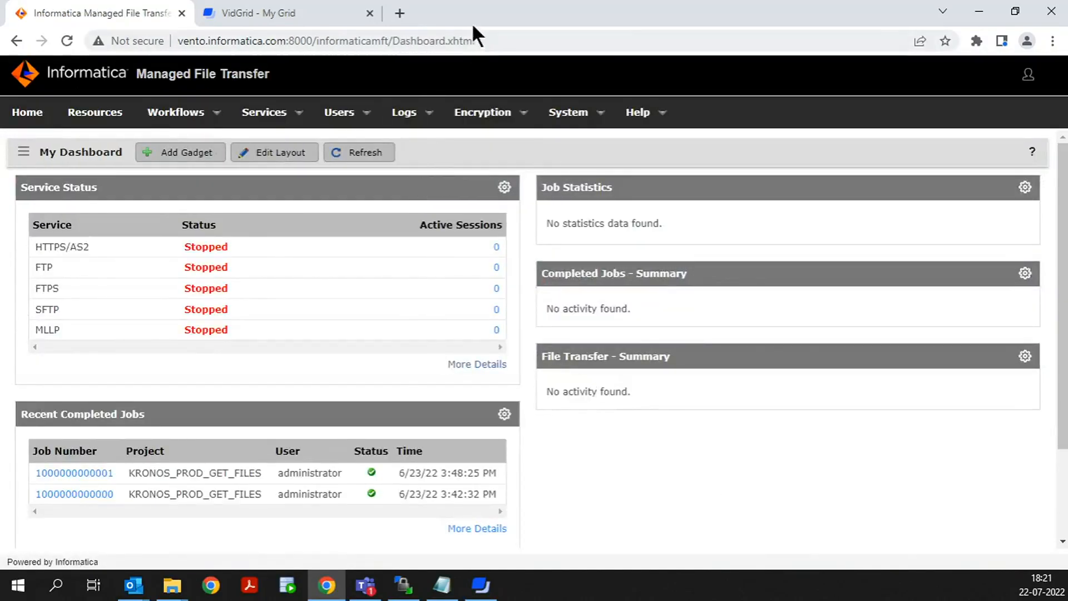
mouse_move(568, 113)
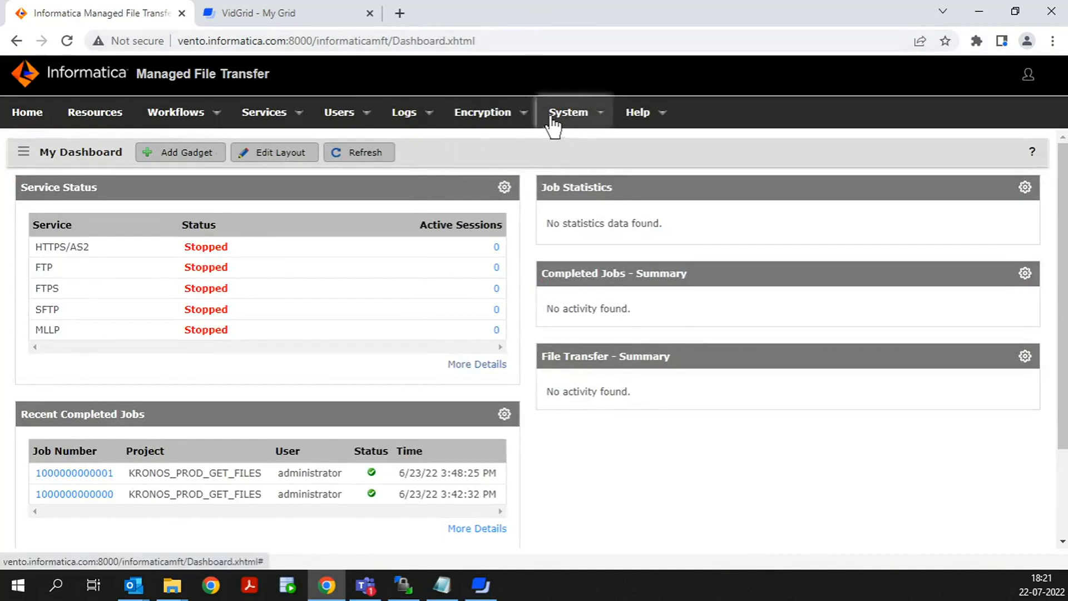
Open System > File Manager and check which account is signed in.
click(567, 111)
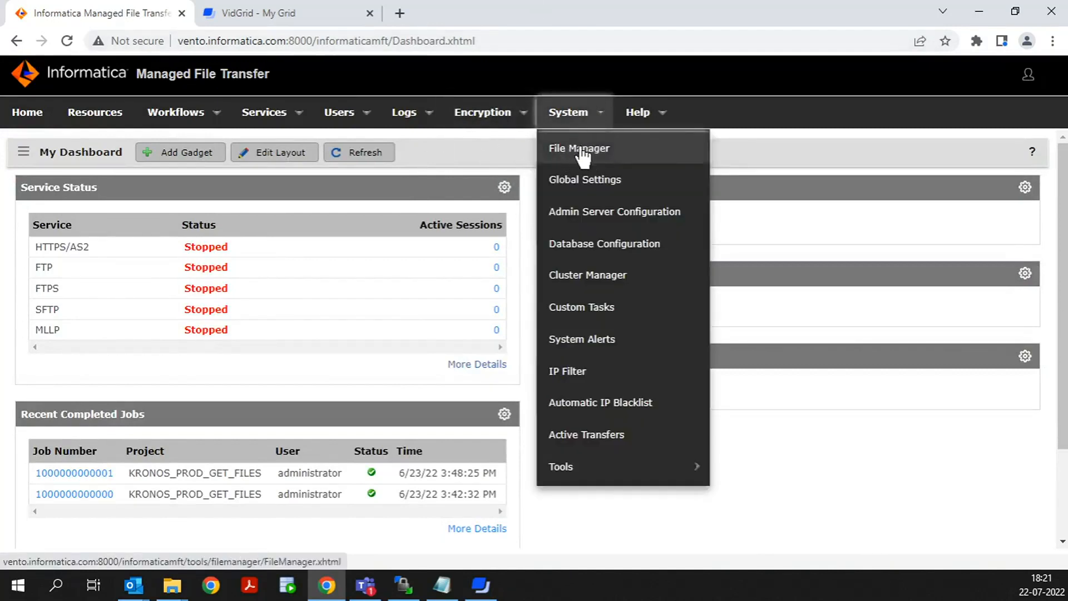
click(579, 148)
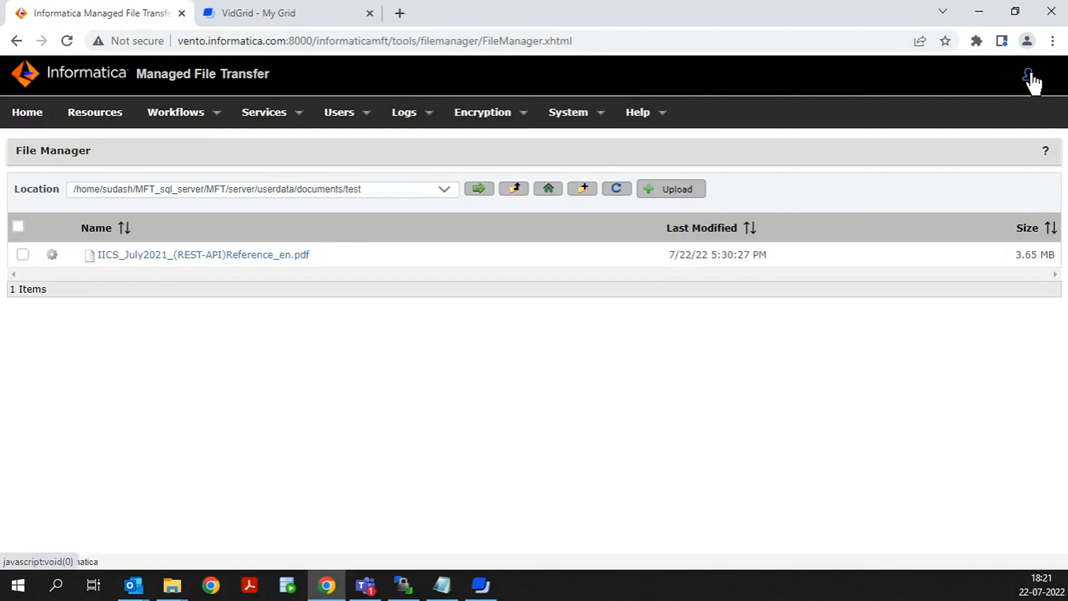
click(1028, 75)
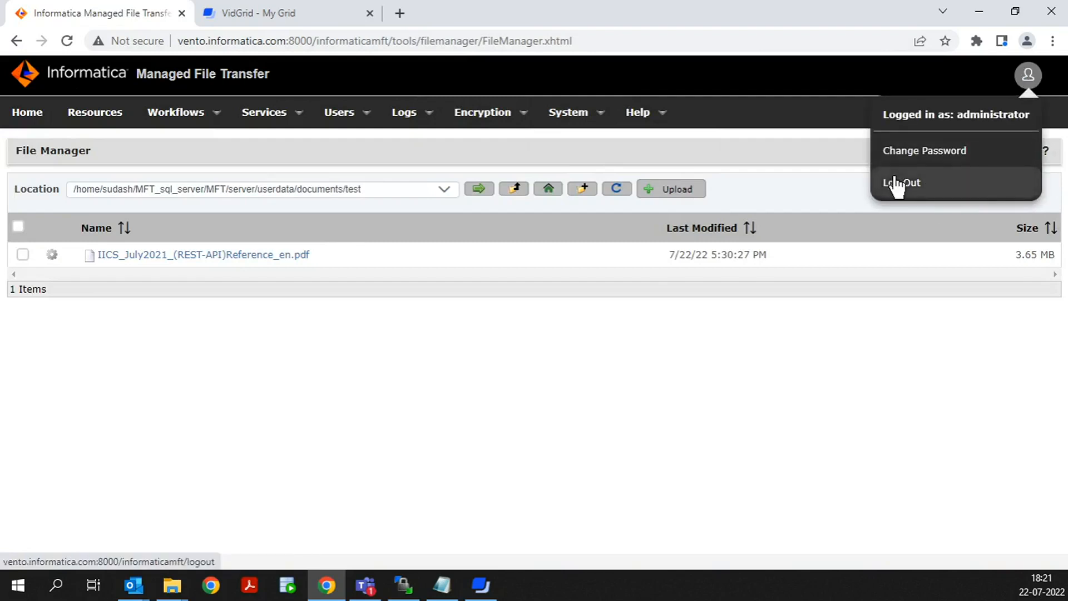
mouse_move(809, 130)
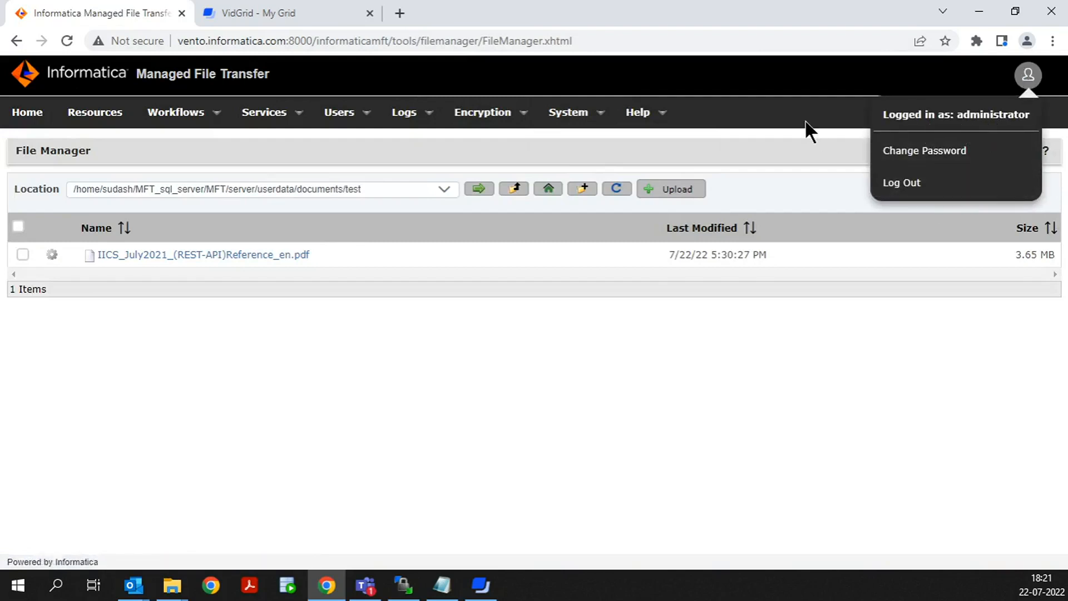
Open Users > Admin Users to list the administrator and sumit accounts.
click(568, 112)
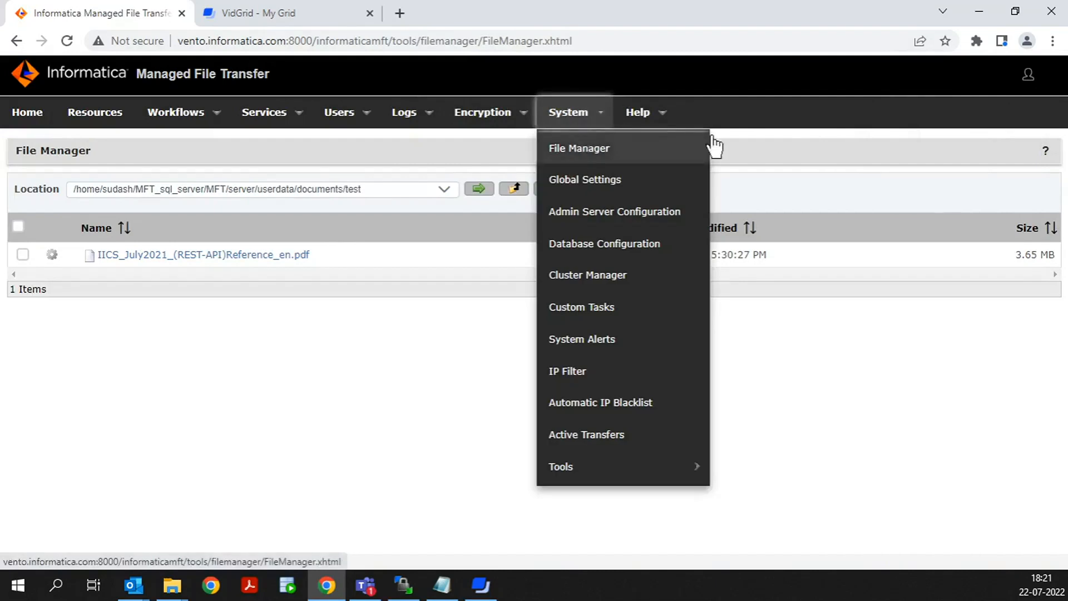
click(568, 112)
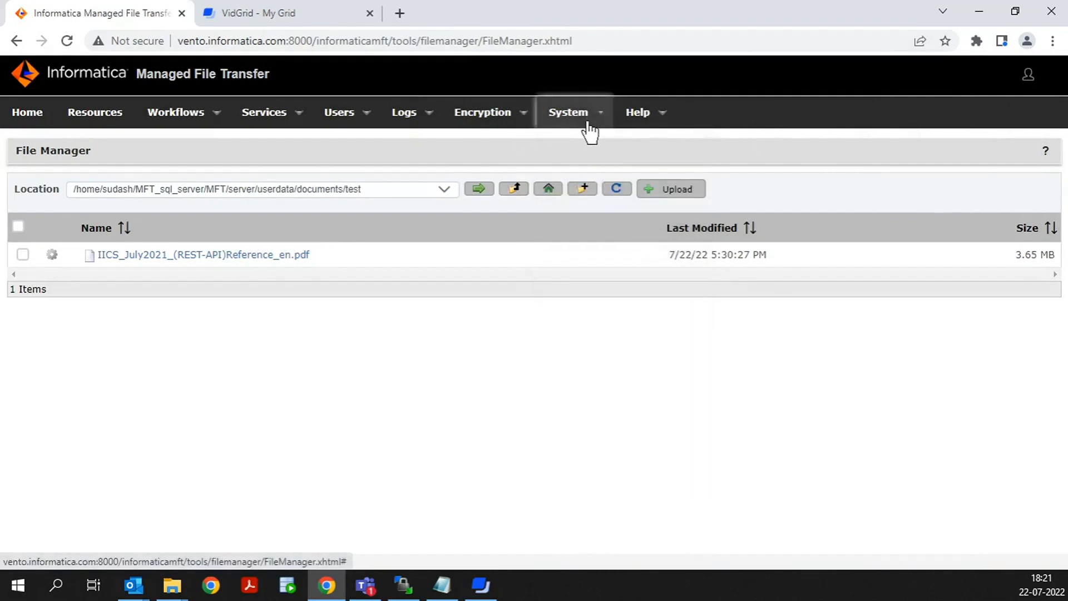
mouse_move(783, 146)
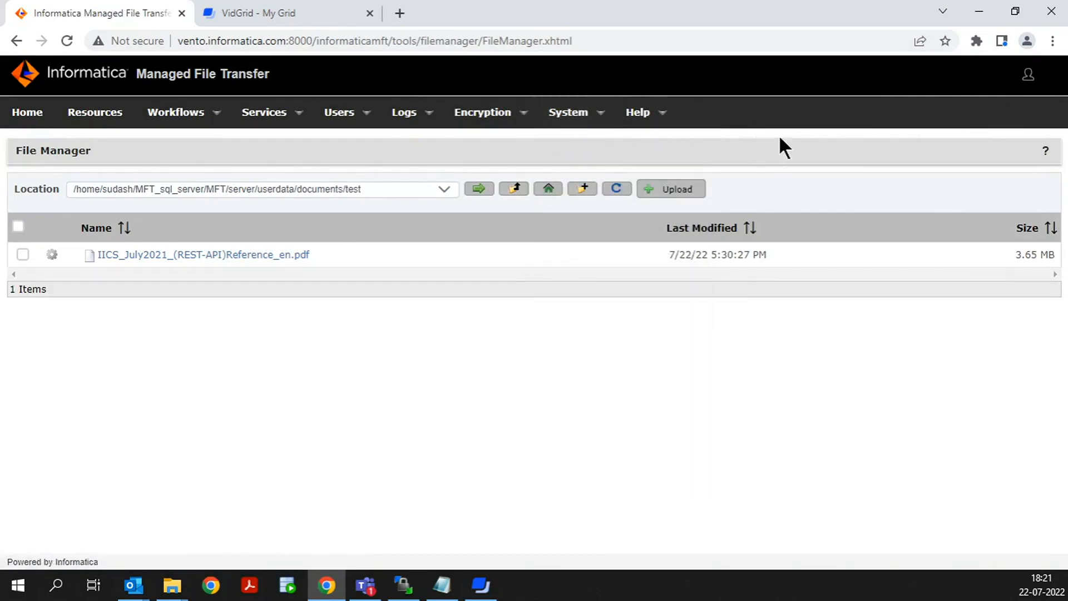
click(339, 111)
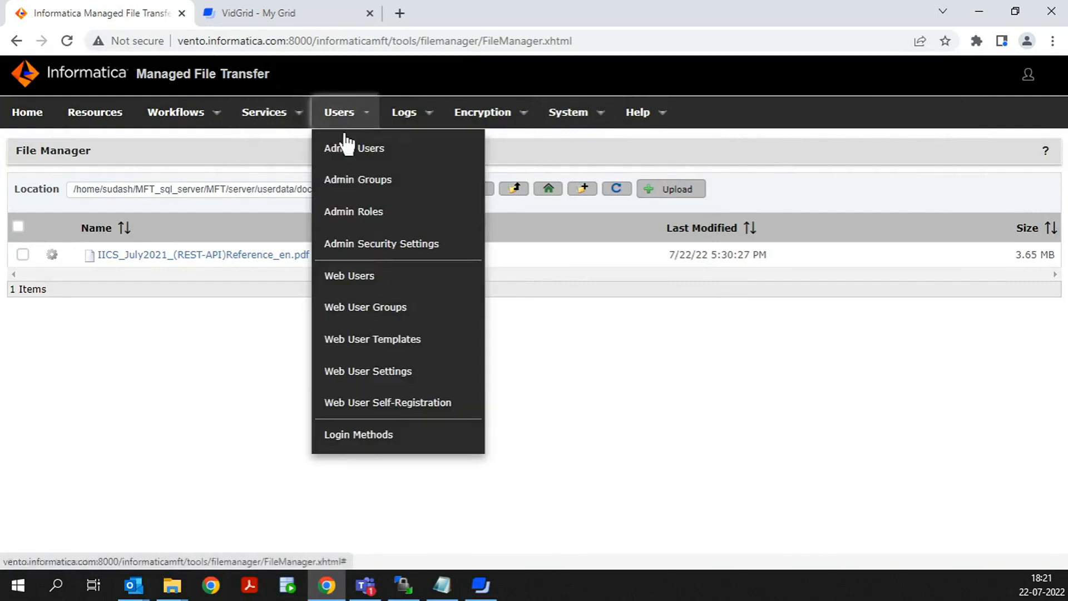
click(354, 148)
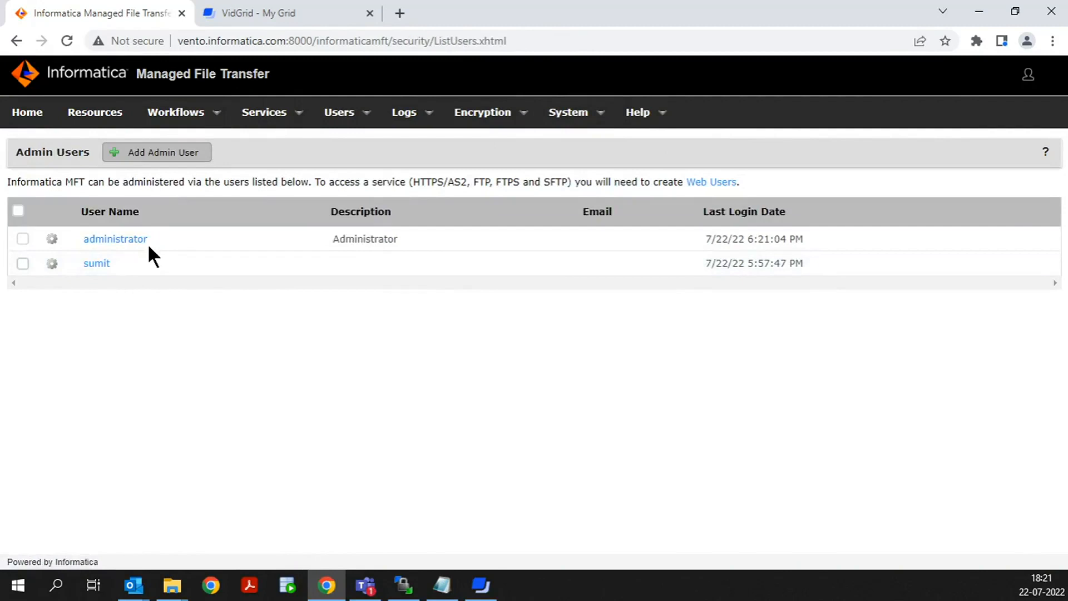
mouse_move(114, 239)
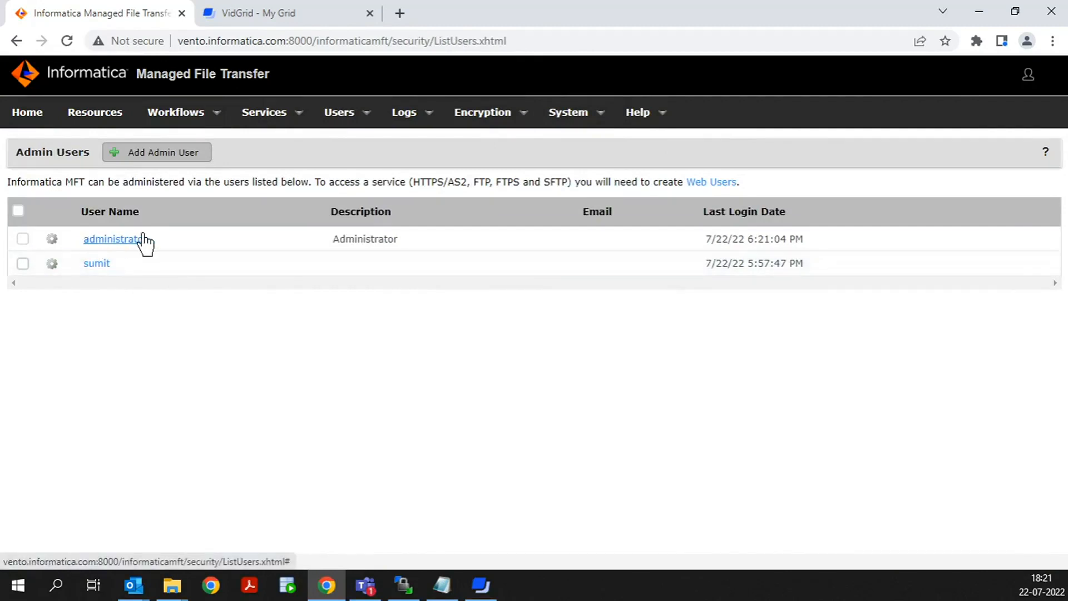
mouse_move(124, 270)
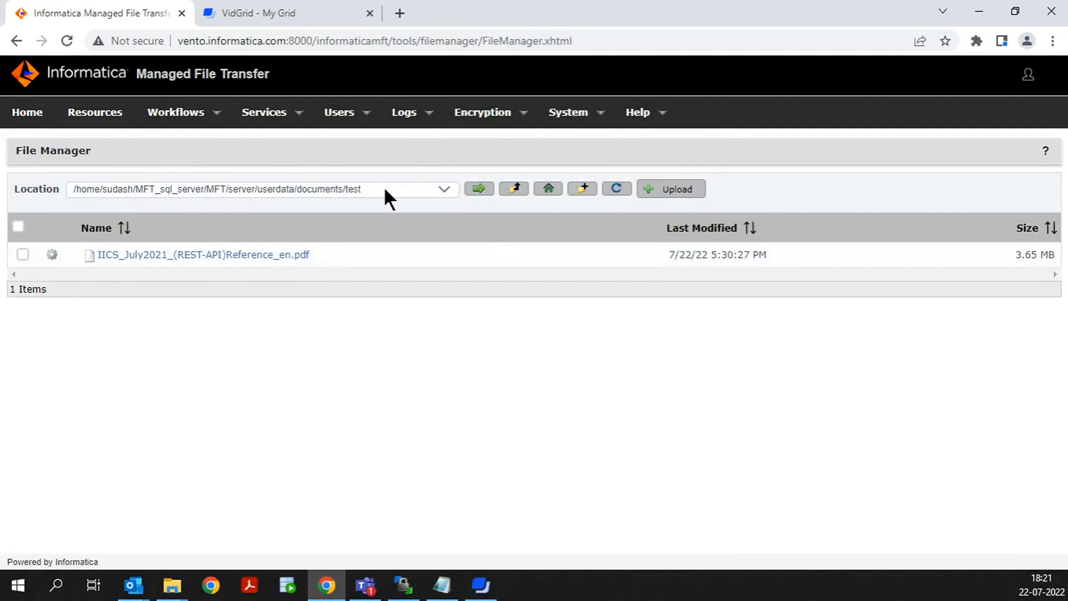
mouse_move(245, 201)
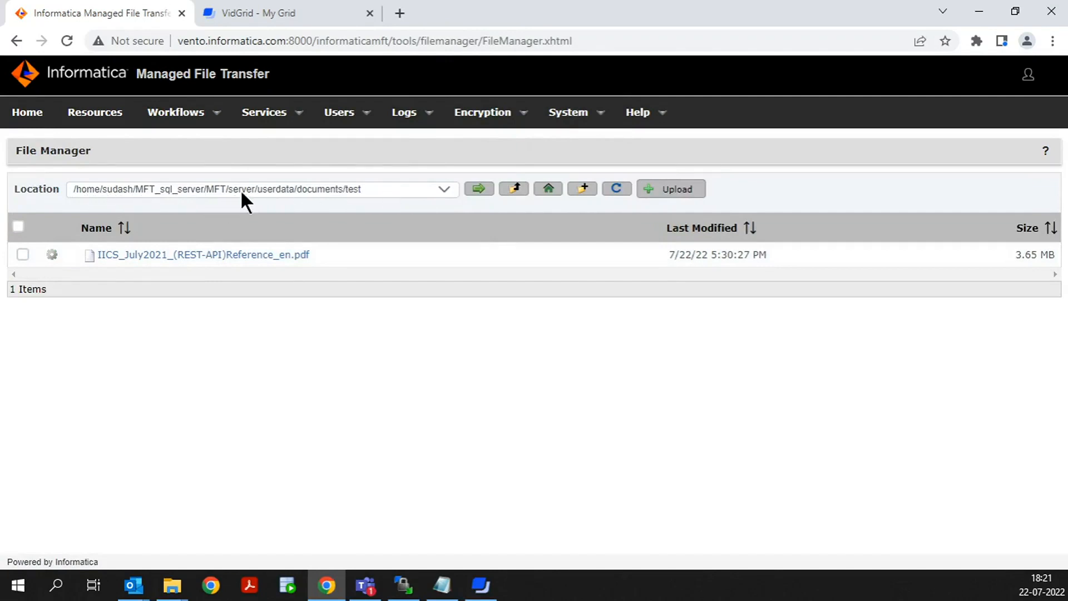
mouse_move(391, 197)
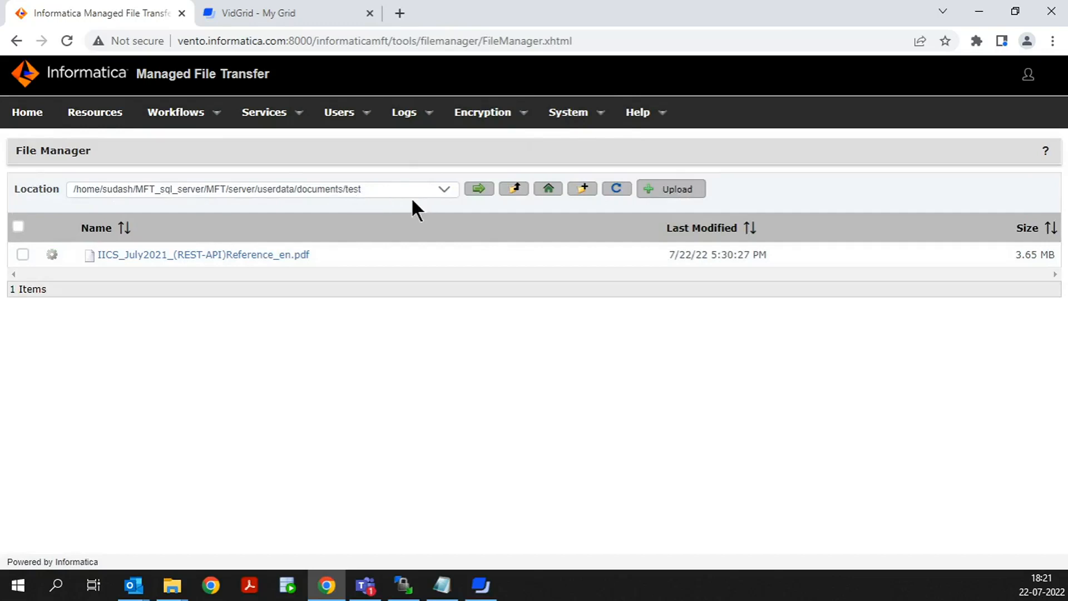
mouse_move(700, 215)
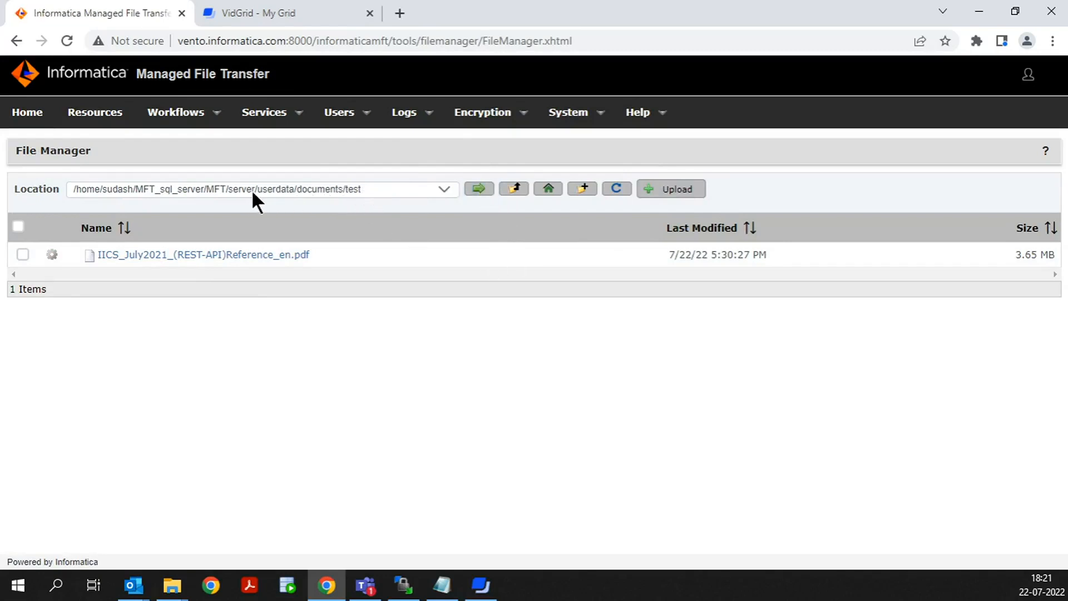
mouse_move(404, 210)
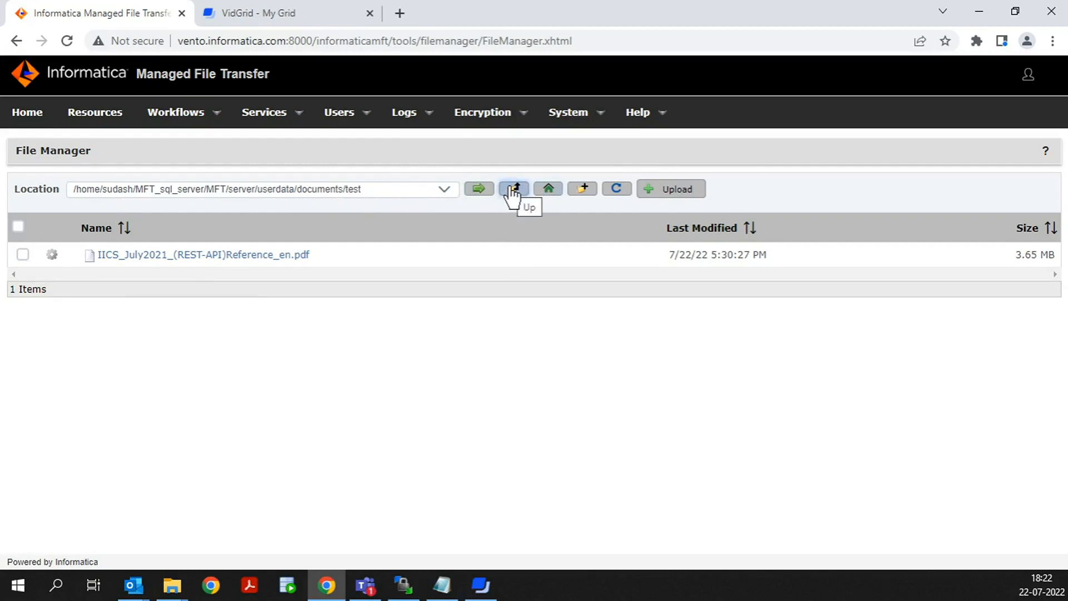
Go up from the test folder to the parent documents folder.
click(513, 188)
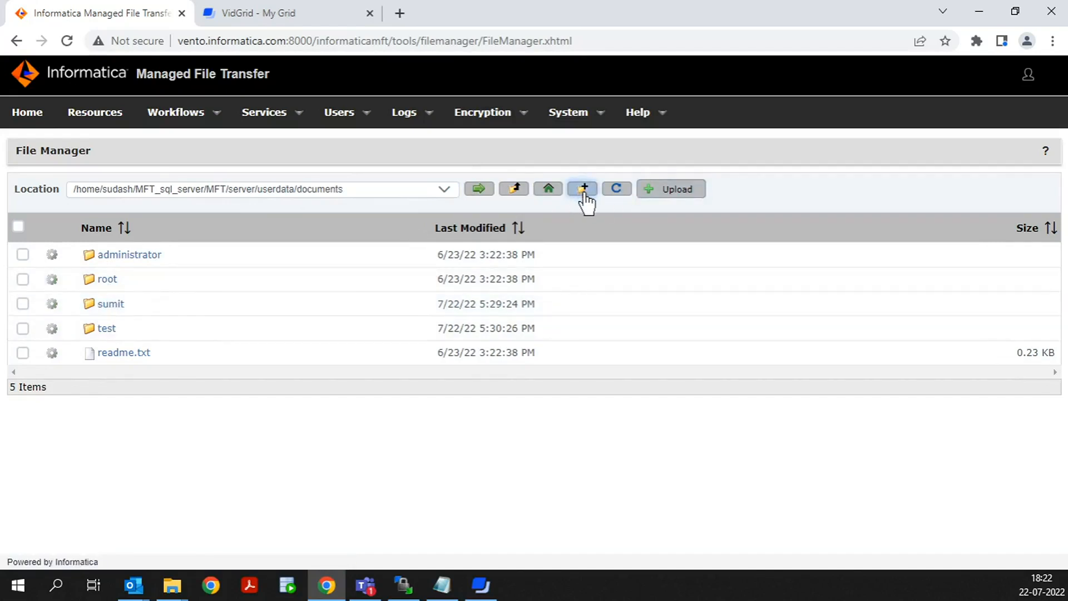
mouse_move(582, 188)
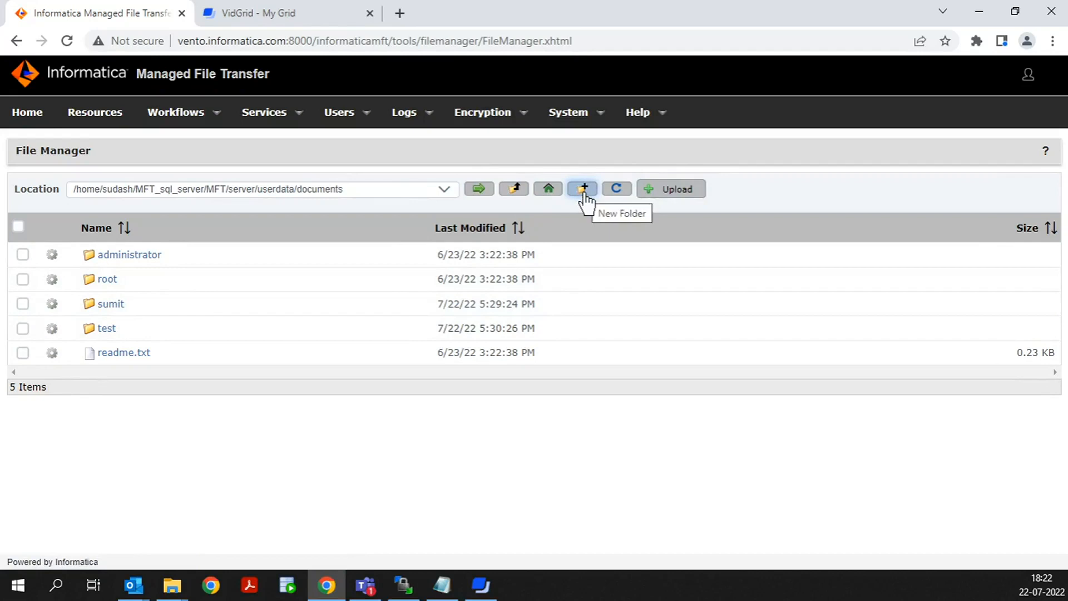
Create a new folder named test2 inside documents.
click(582, 188)
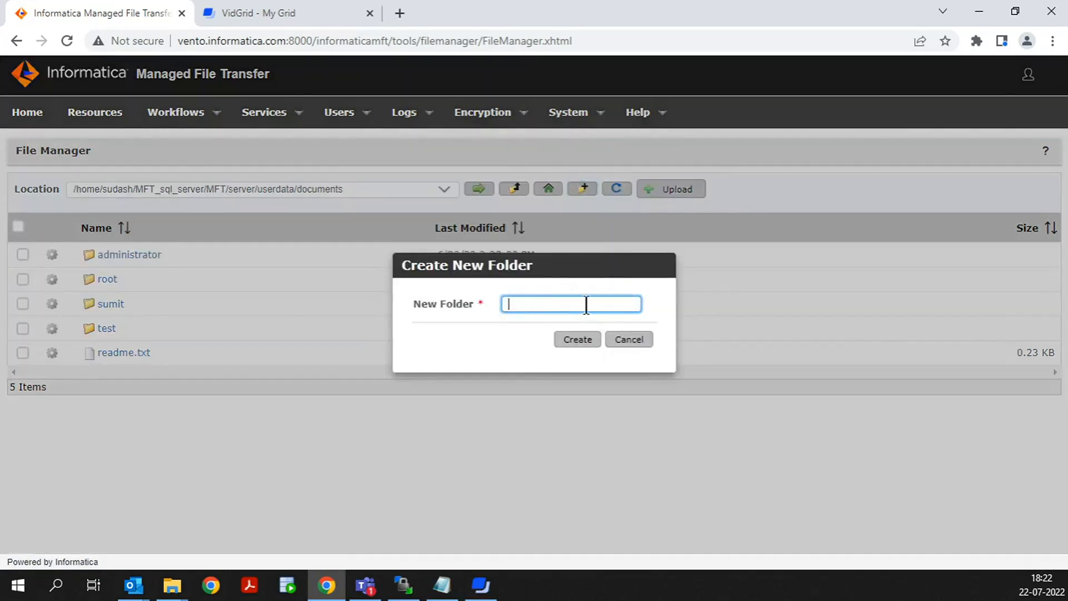
text(test)
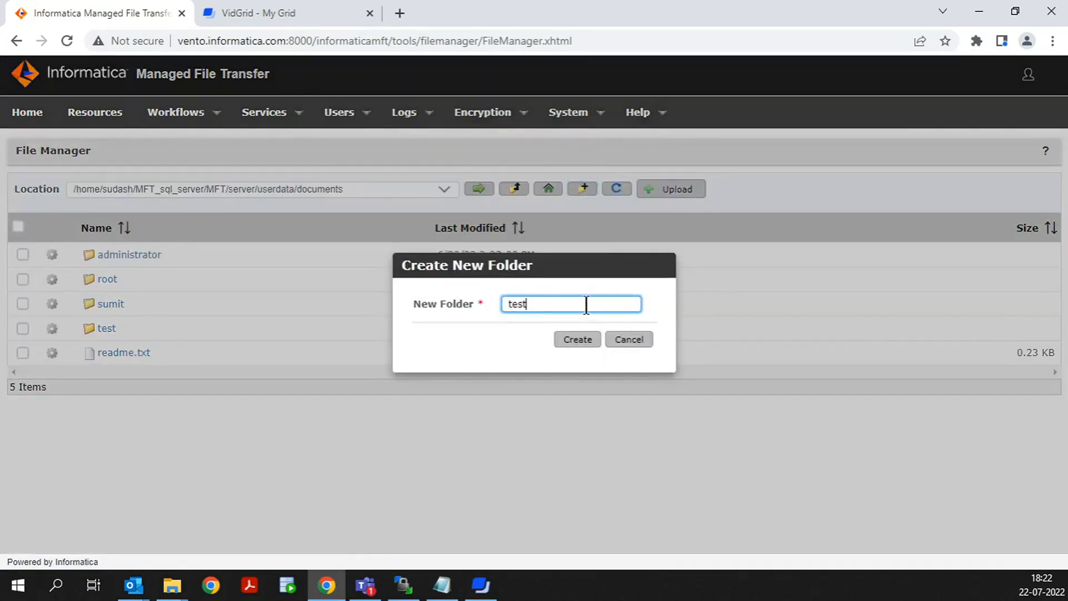
click(576, 340)
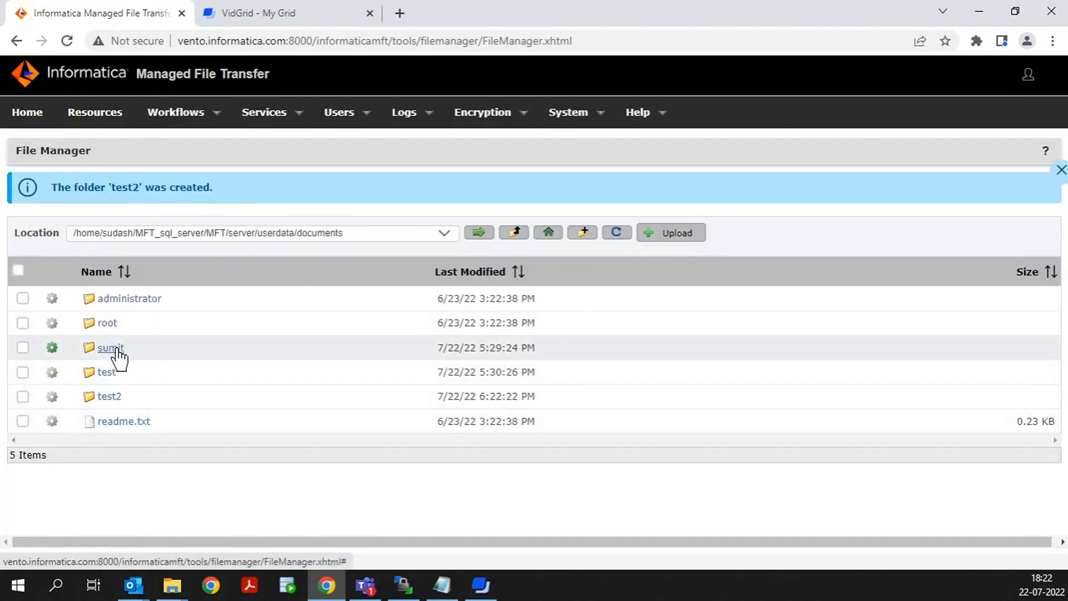
mouse_move(200, 174)
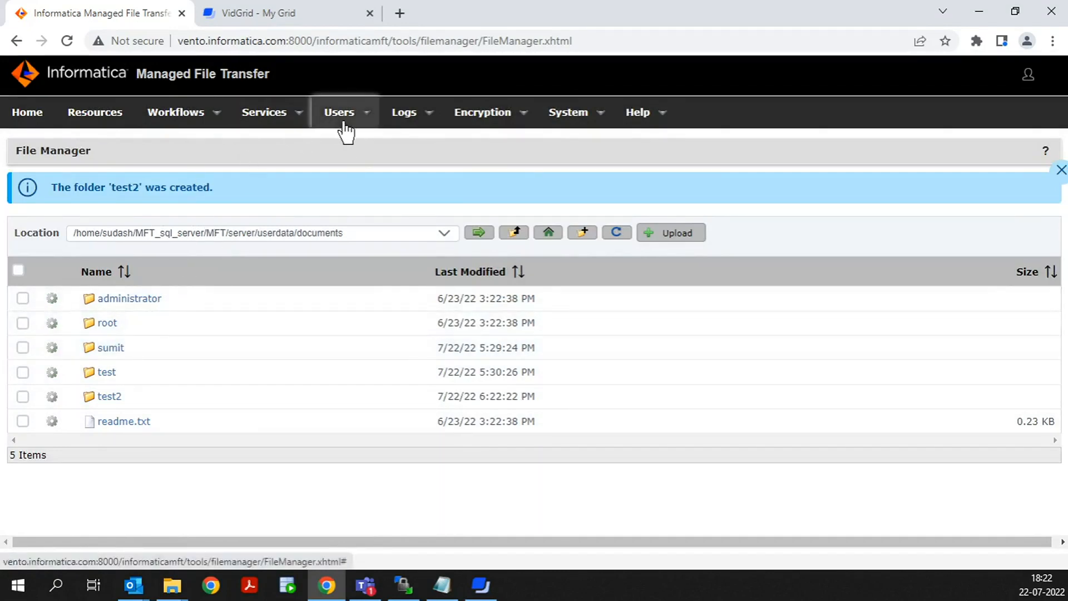
mouse_move(110, 347)
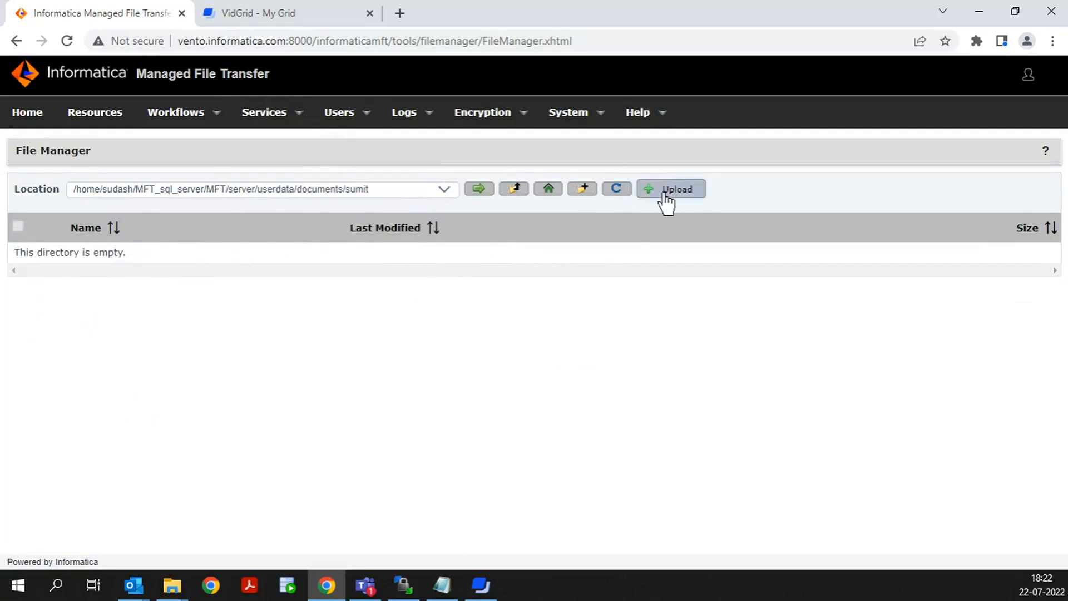
Upload the REST-API reference PDF into sumit's folder and review its upload details.
click(671, 188)
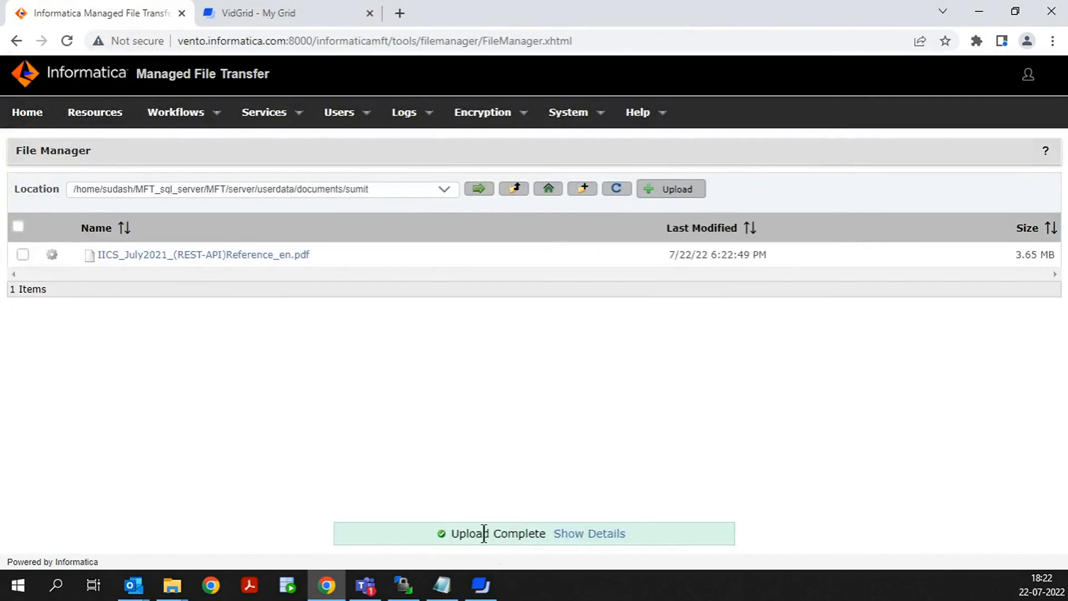
click(588, 533)
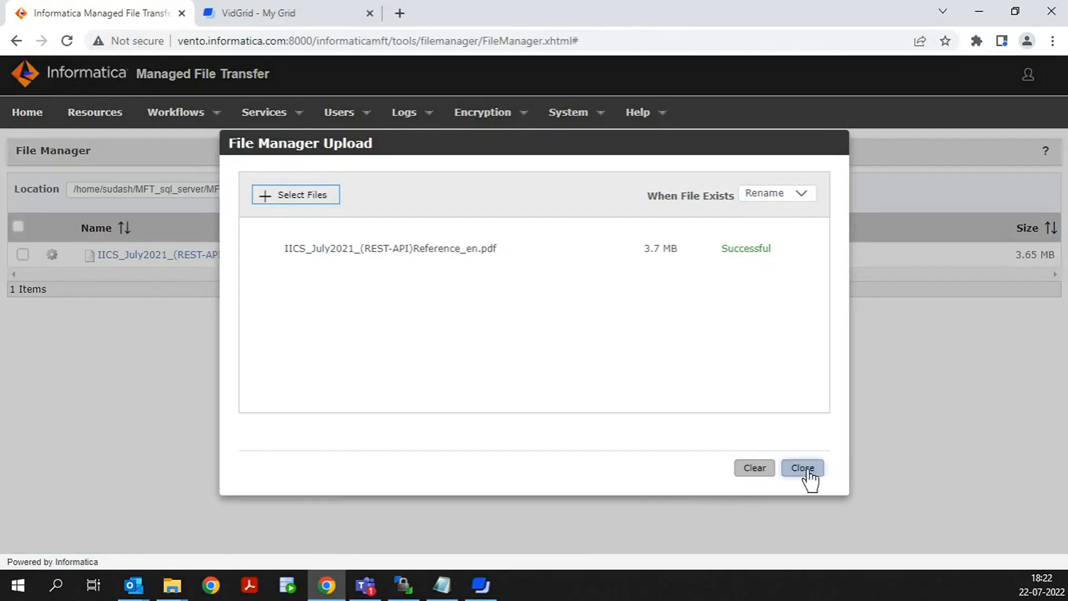
click(801, 468)
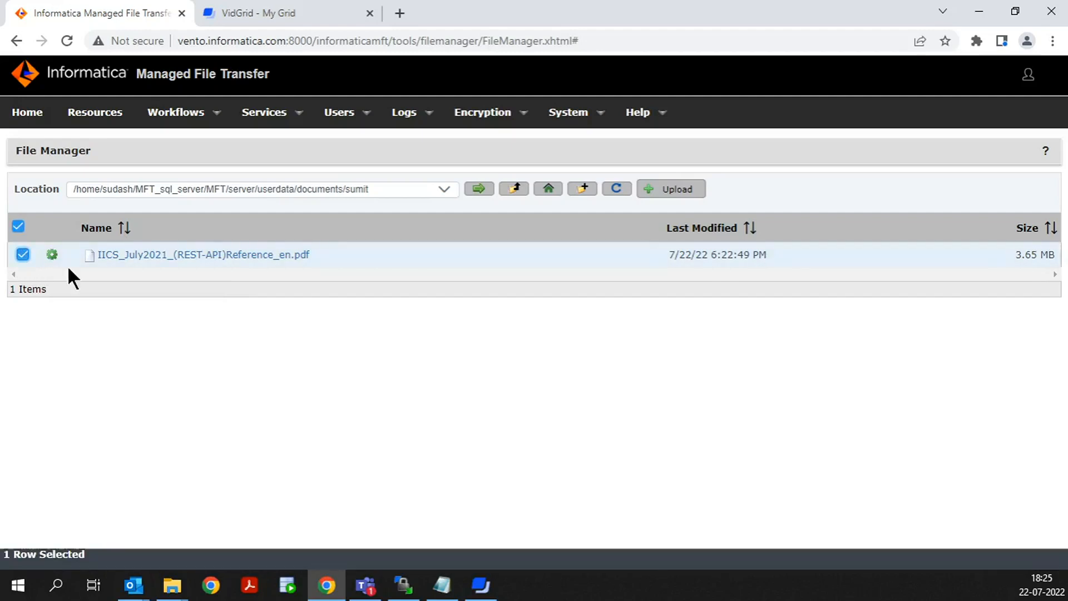
Rename the reference PDF in sumit's folder to IICS.pdf.
click(51, 254)
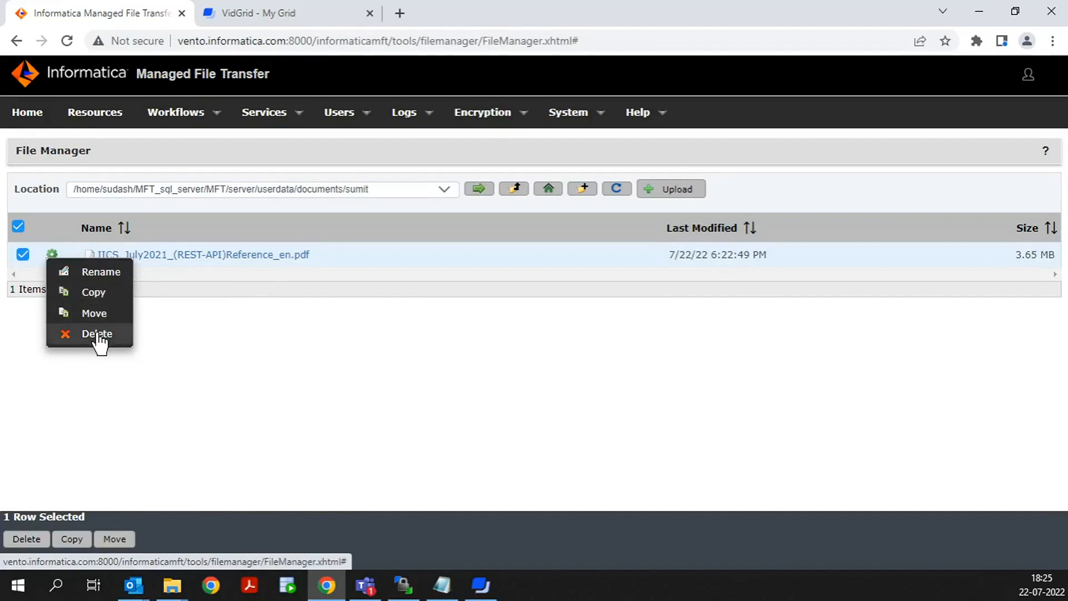
mouse_move(101, 272)
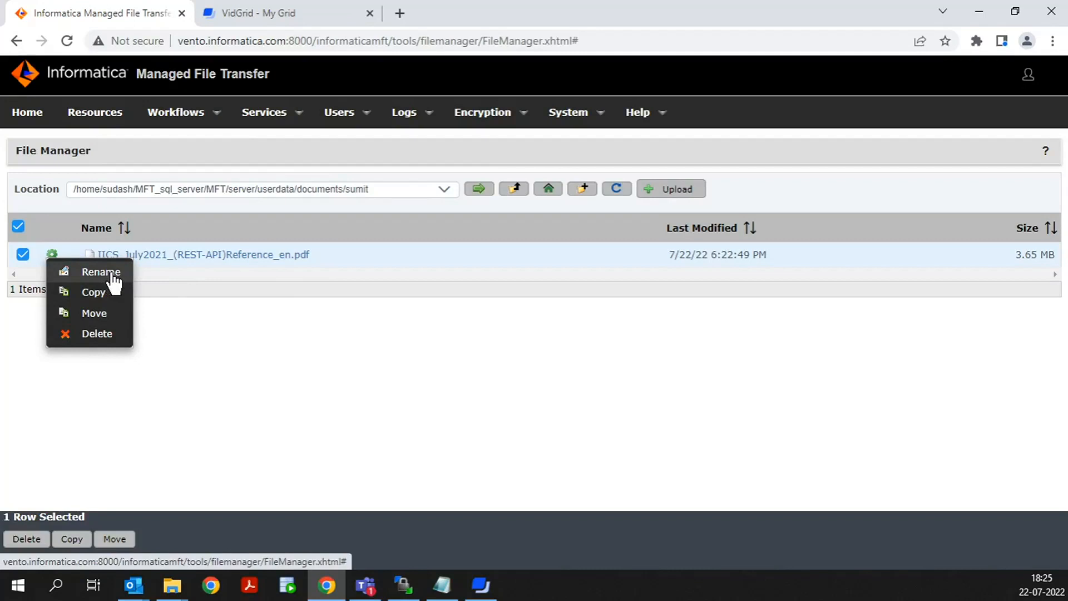
click(100, 271)
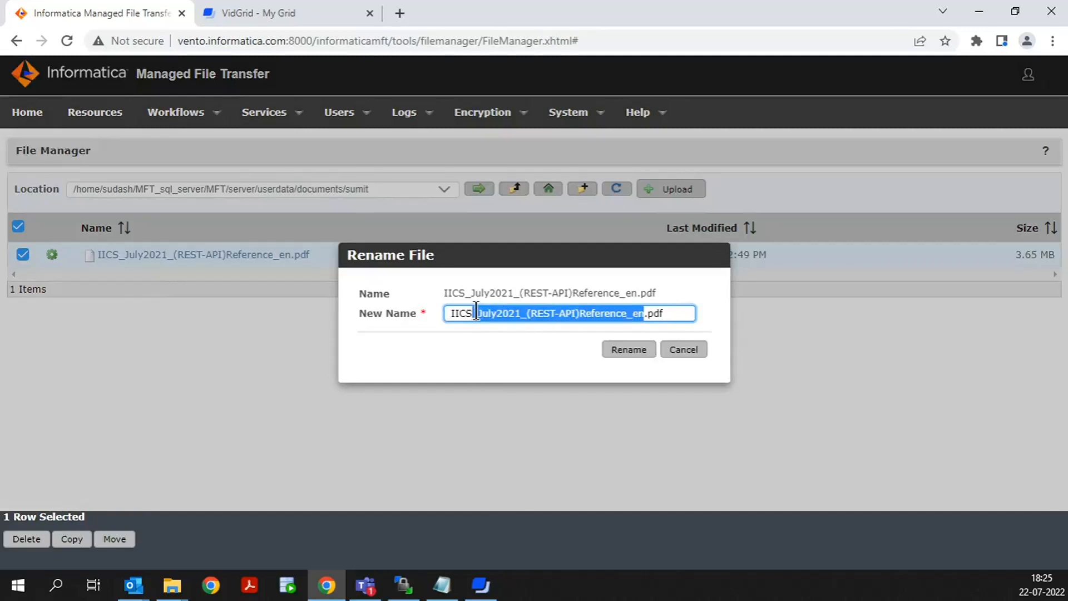
click(627, 349)
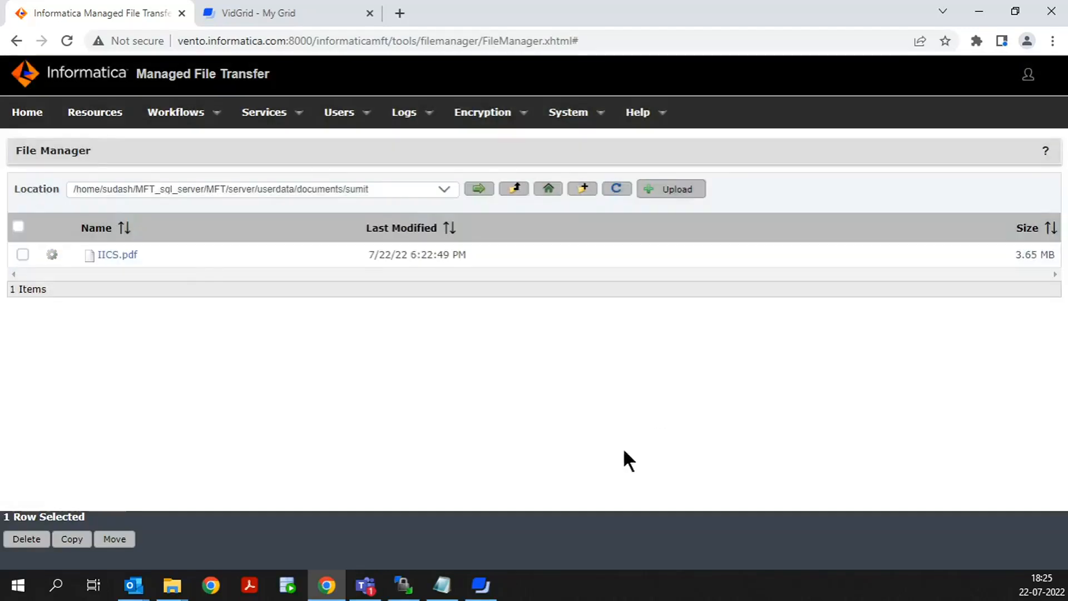
Start copying IICS.pdf, cancel the copy, and deselect the file.
click(51, 255)
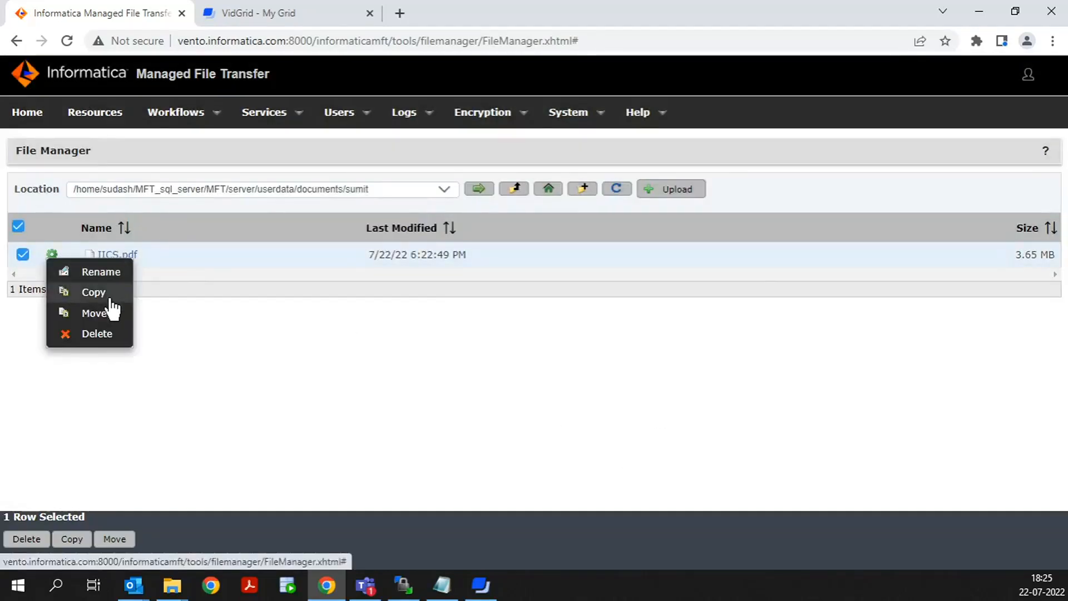
click(94, 291)
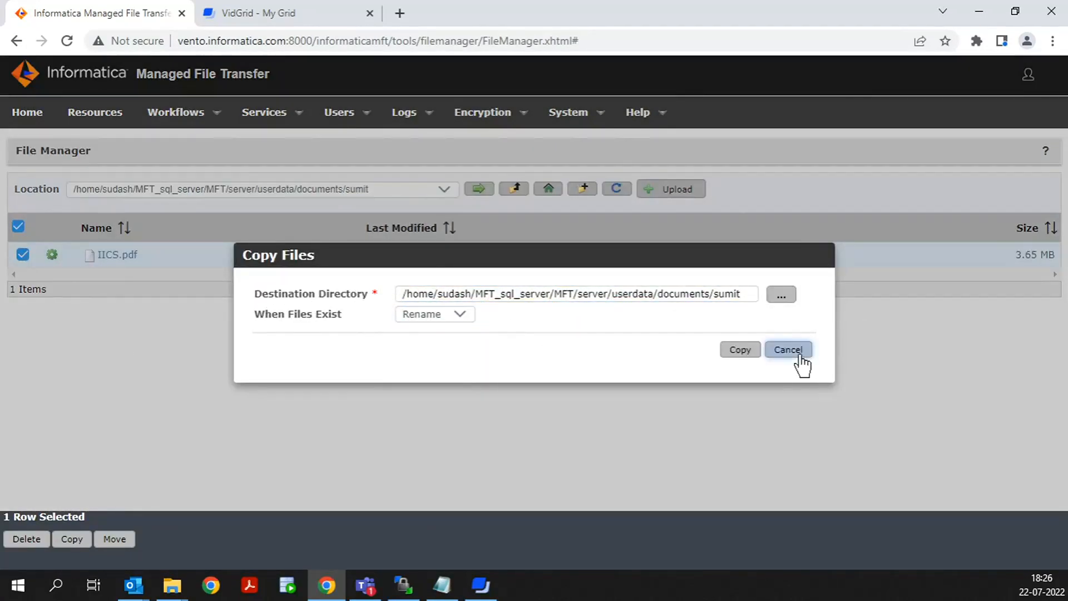
click(789, 349)
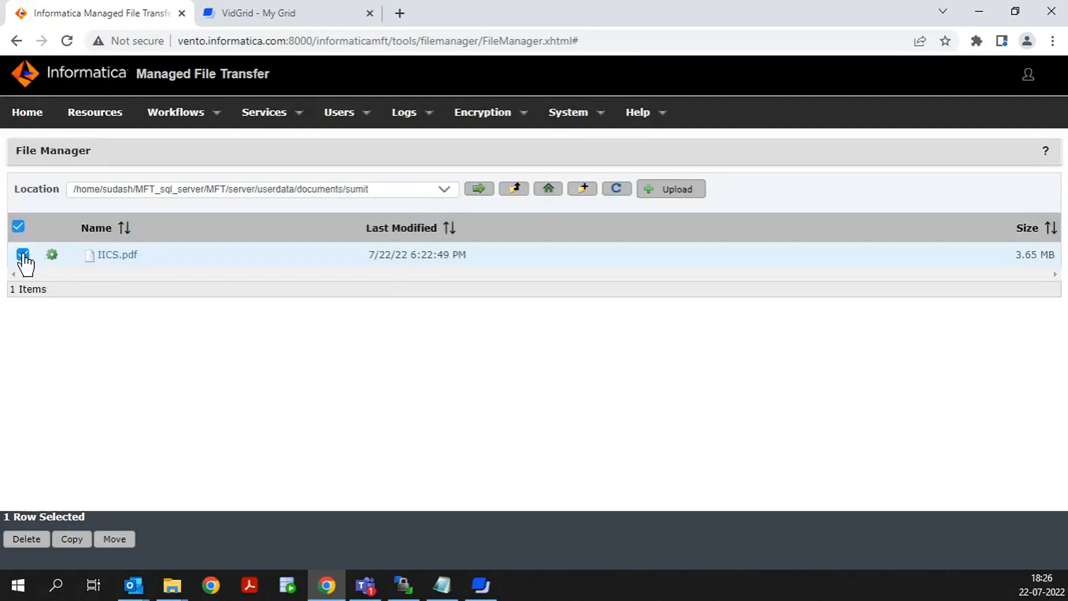
click(22, 255)
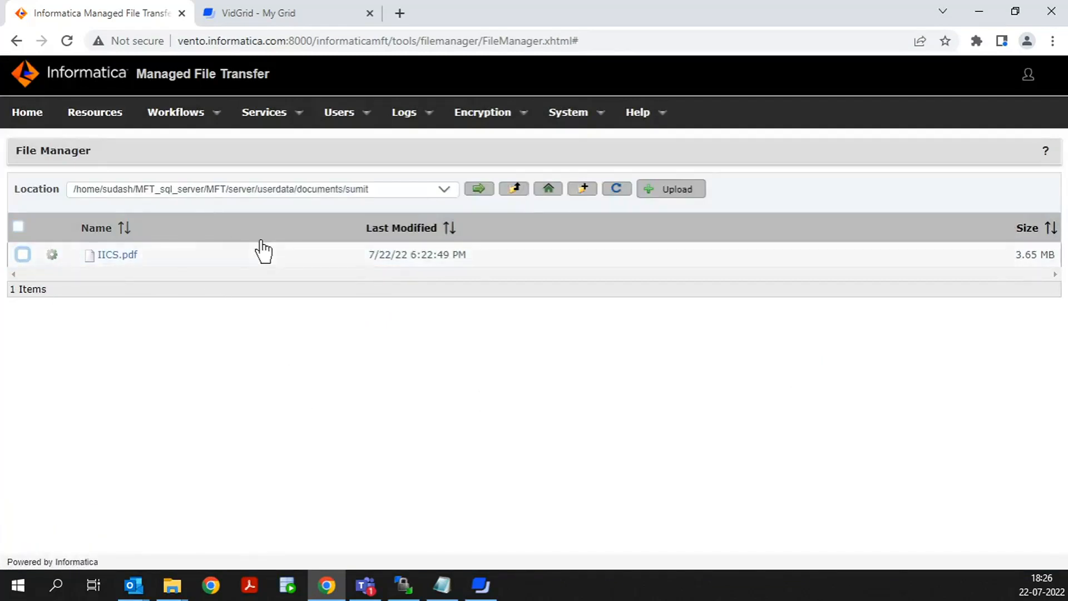
mouse_move(420, 459)
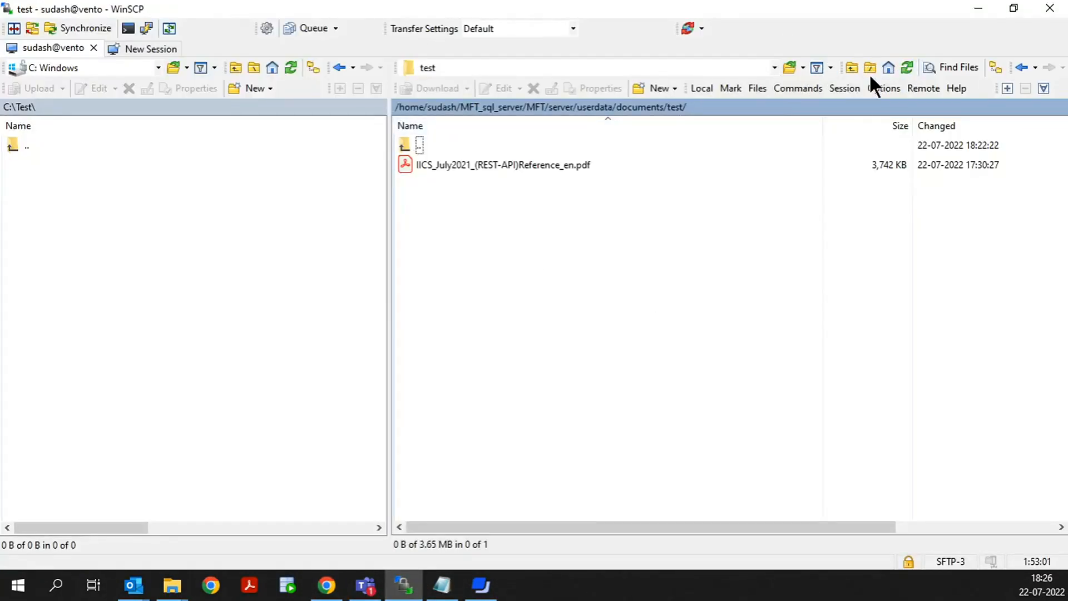
mouse_move(586, 203)
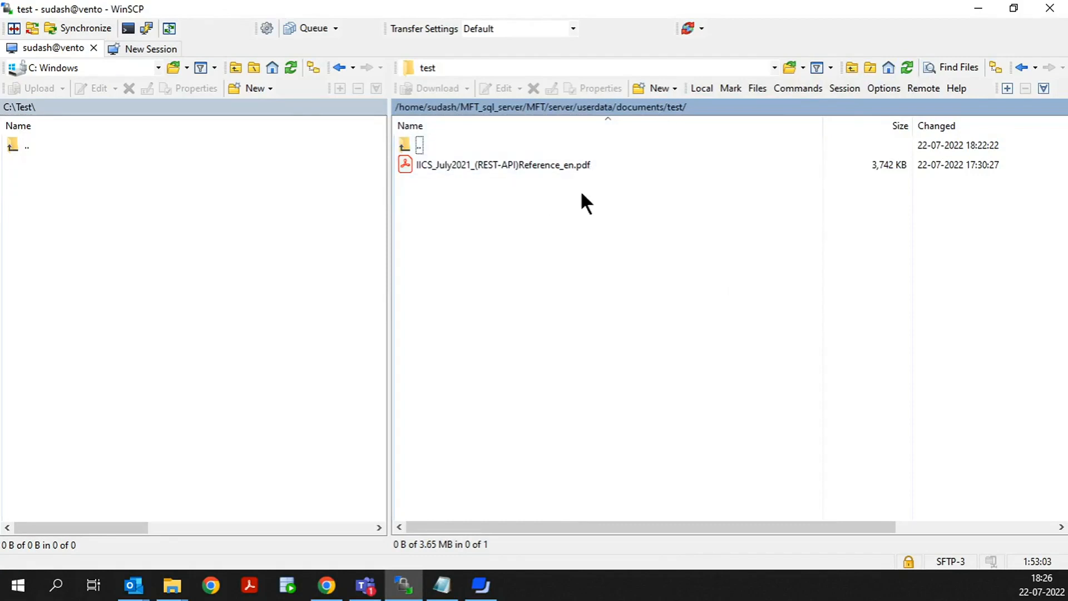
mouse_move(942, 53)
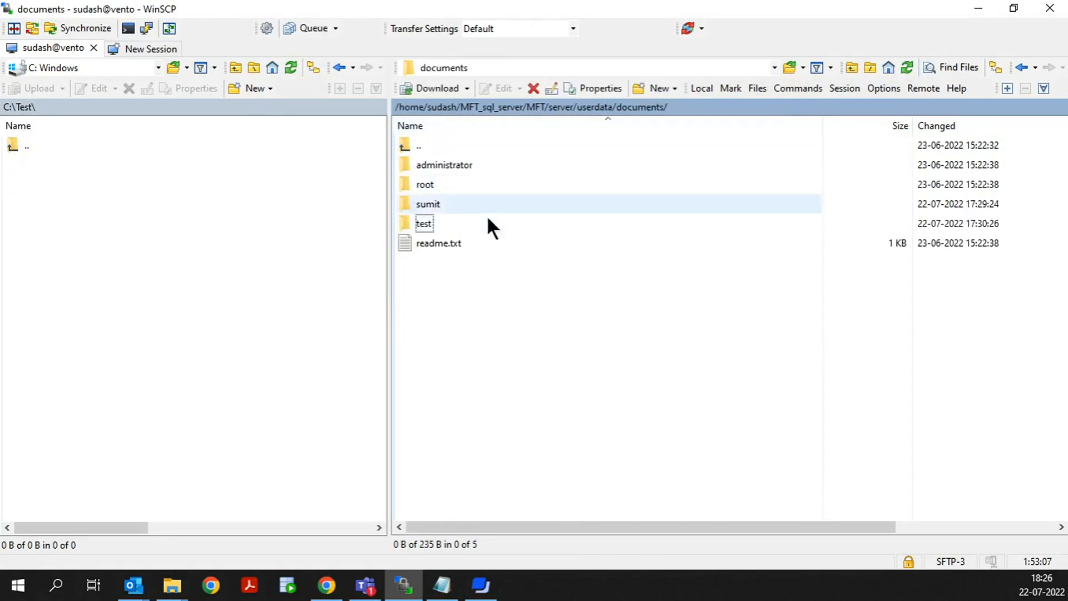
In WinSCP, open the remote sumit folder and refresh it to show IICS.pdf.
click(425, 184)
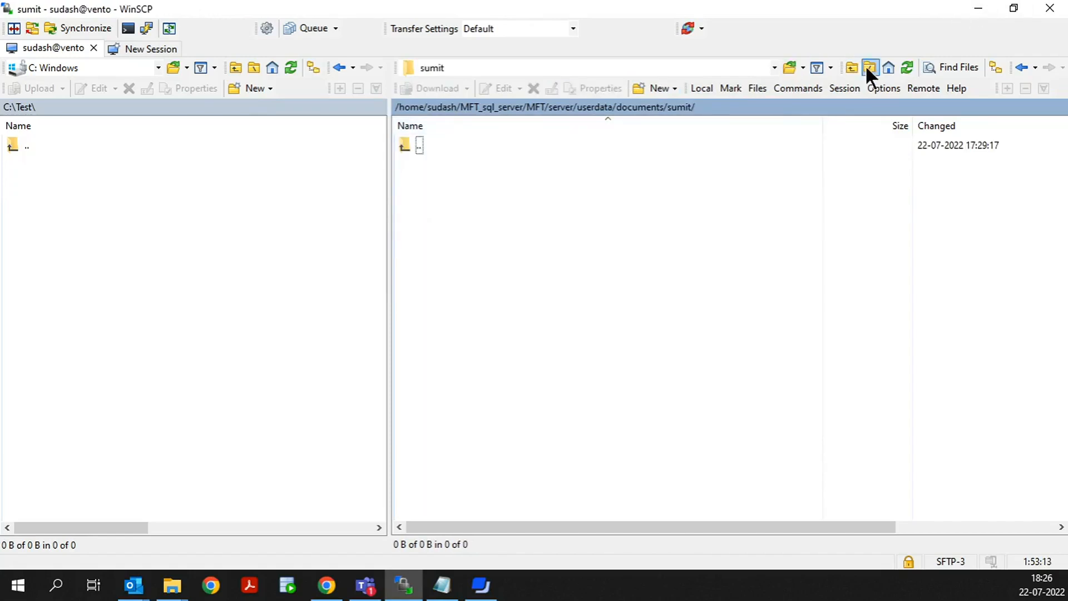
click(870, 67)
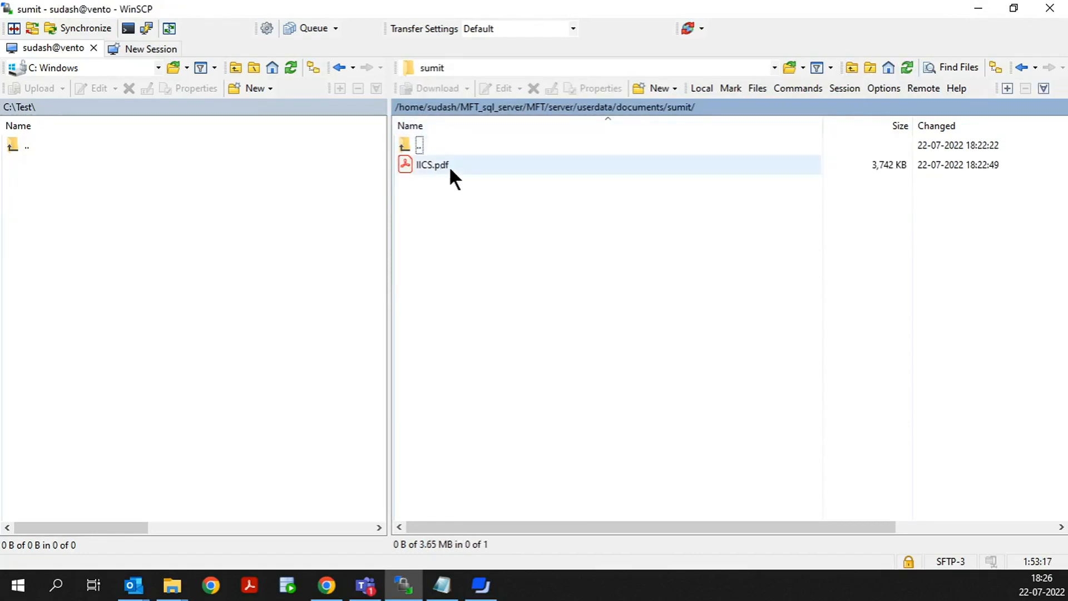
click(493, 221)
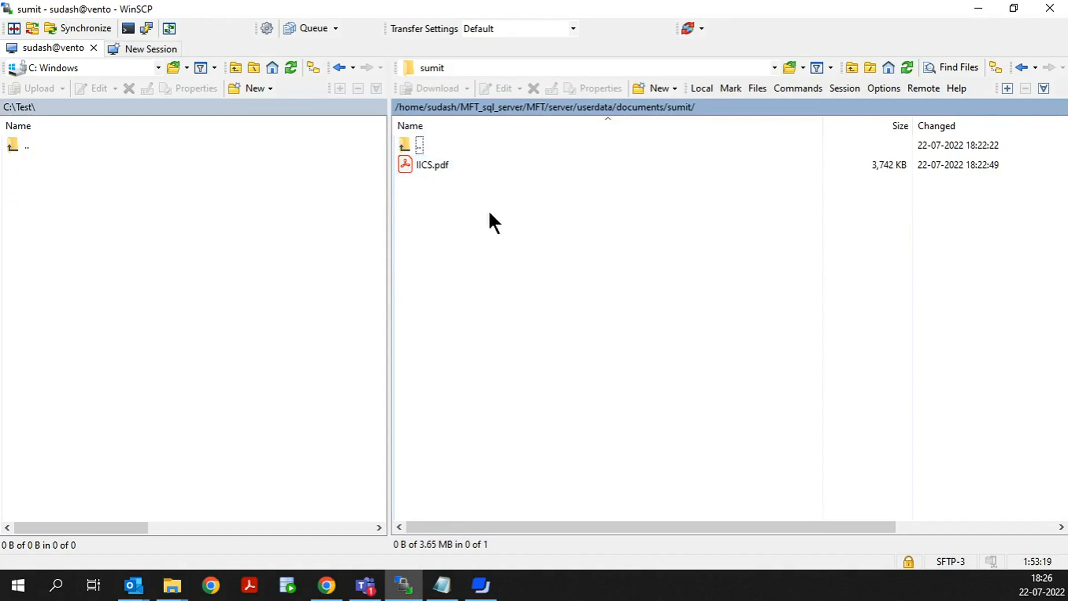
mouse_move(628, 230)
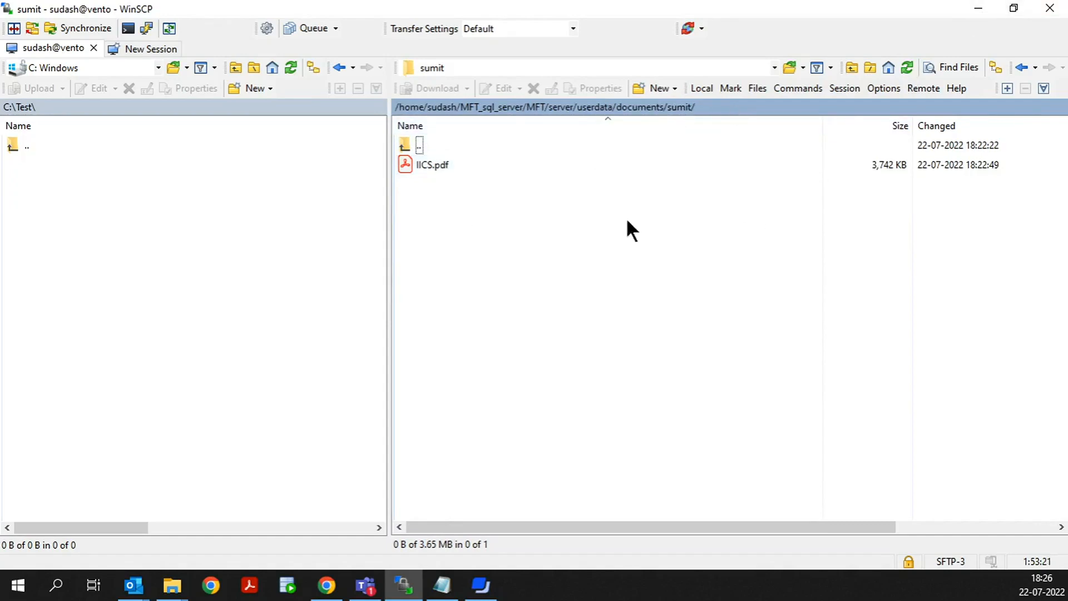
Return to the web console and open the Admin Users list.
click(325, 585)
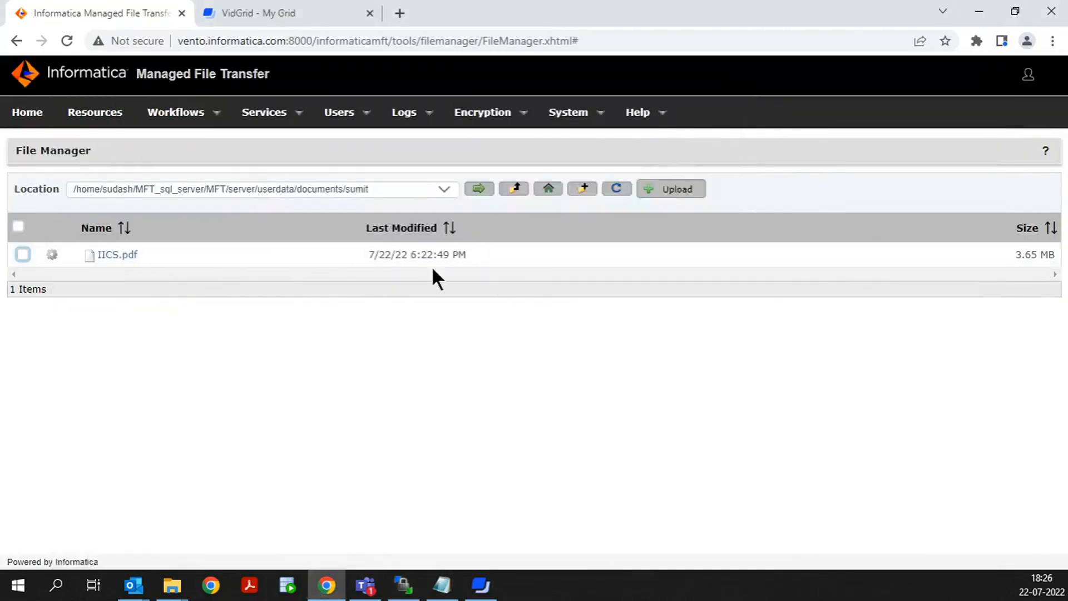
mouse_move(655, 169)
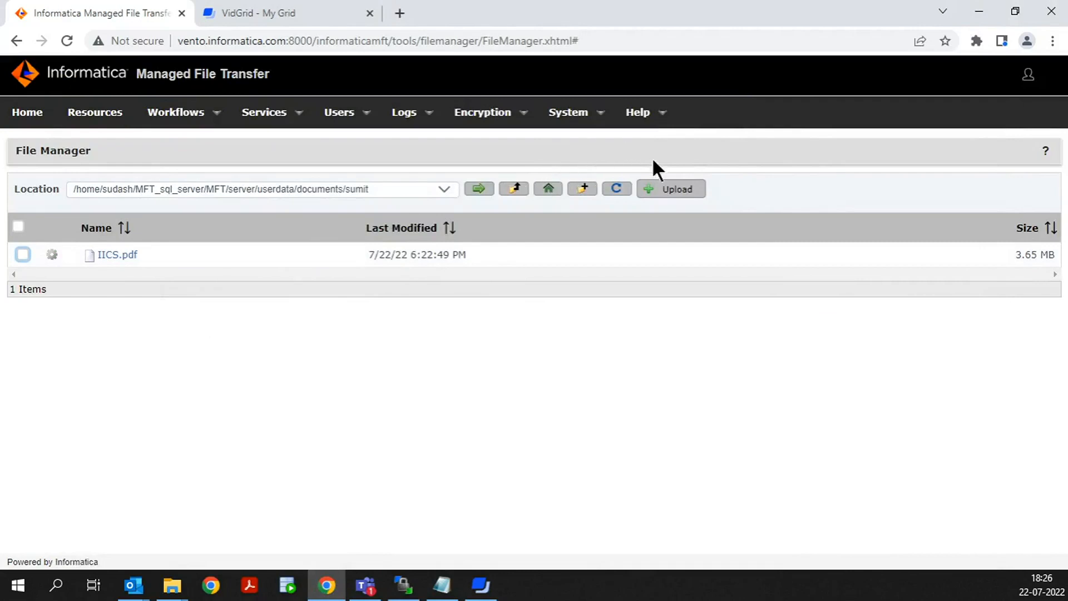
mouse_move(174, 264)
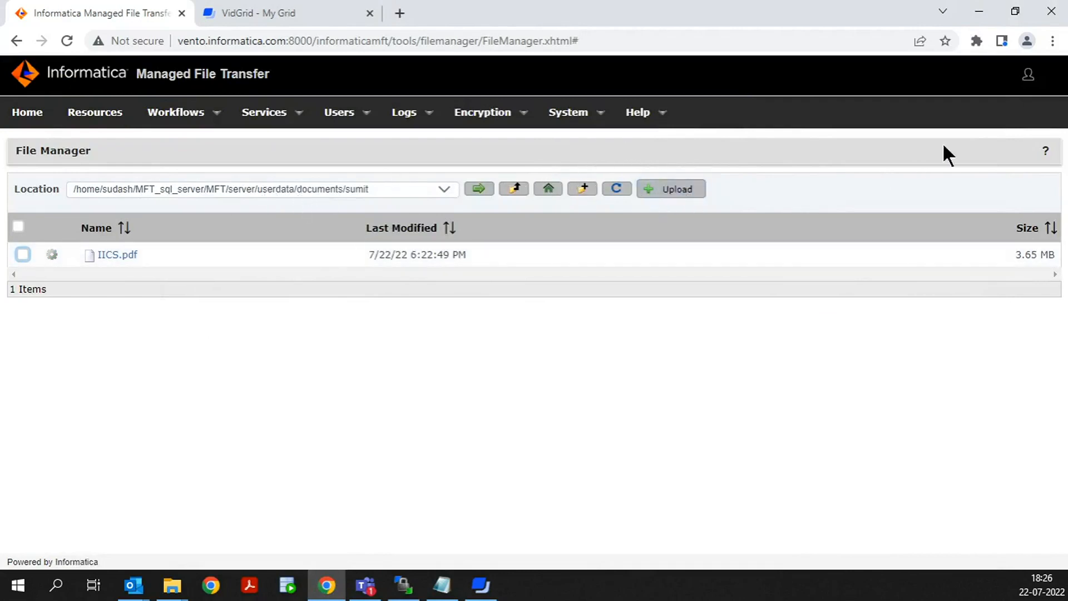
click(1027, 75)
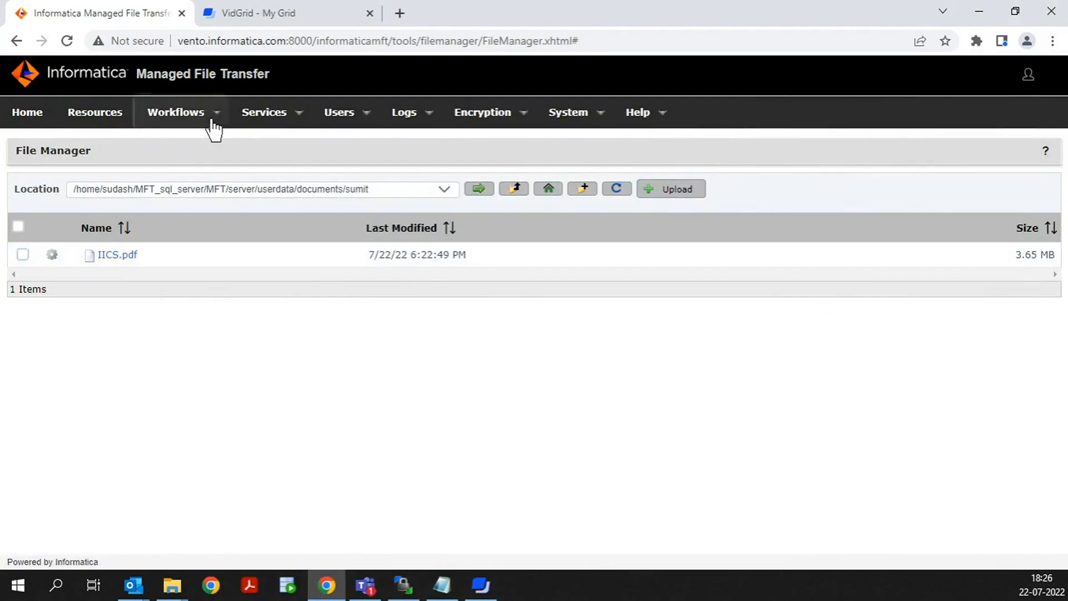
mouse_move(264, 112)
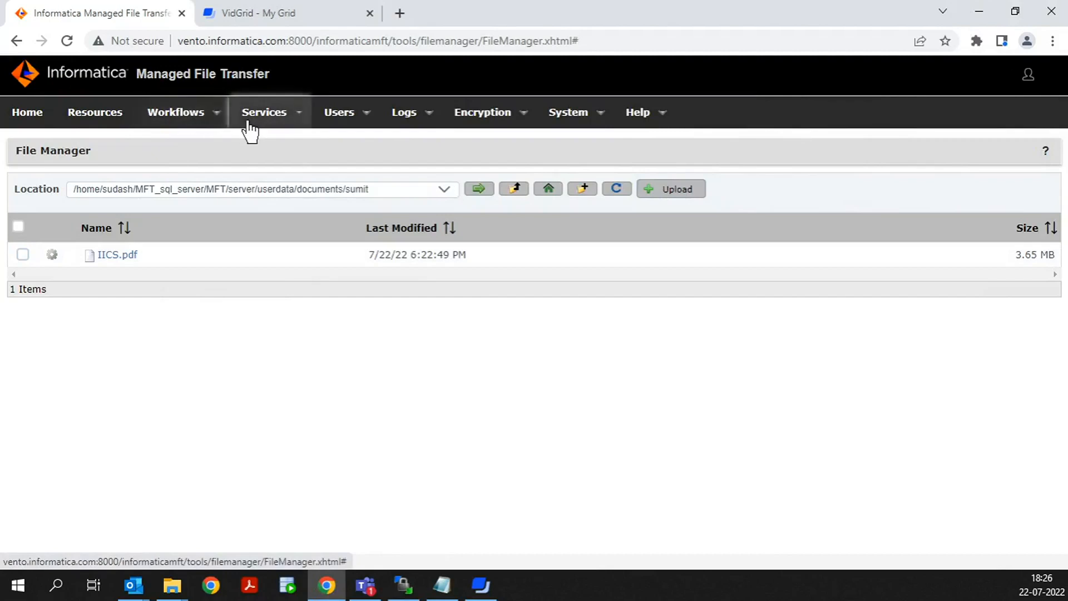
click(338, 112)
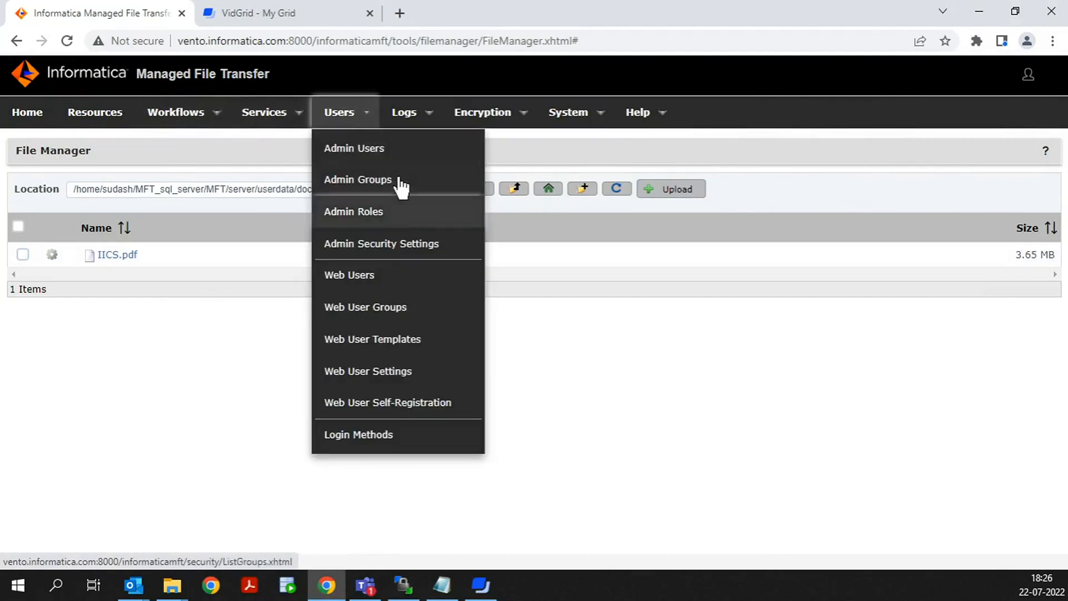
click(354, 148)
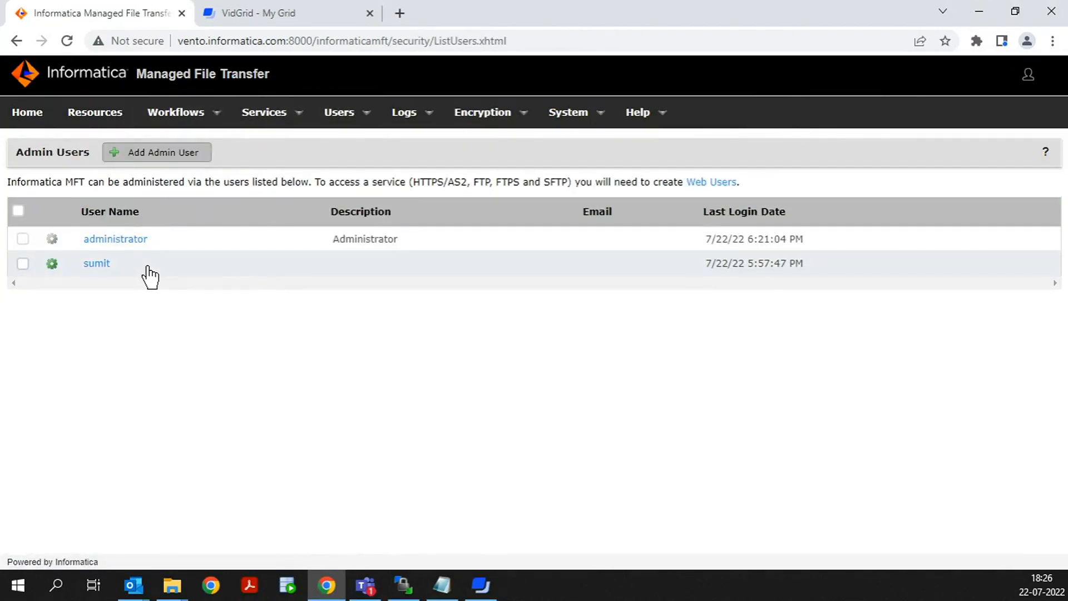
mouse_move(101, 279)
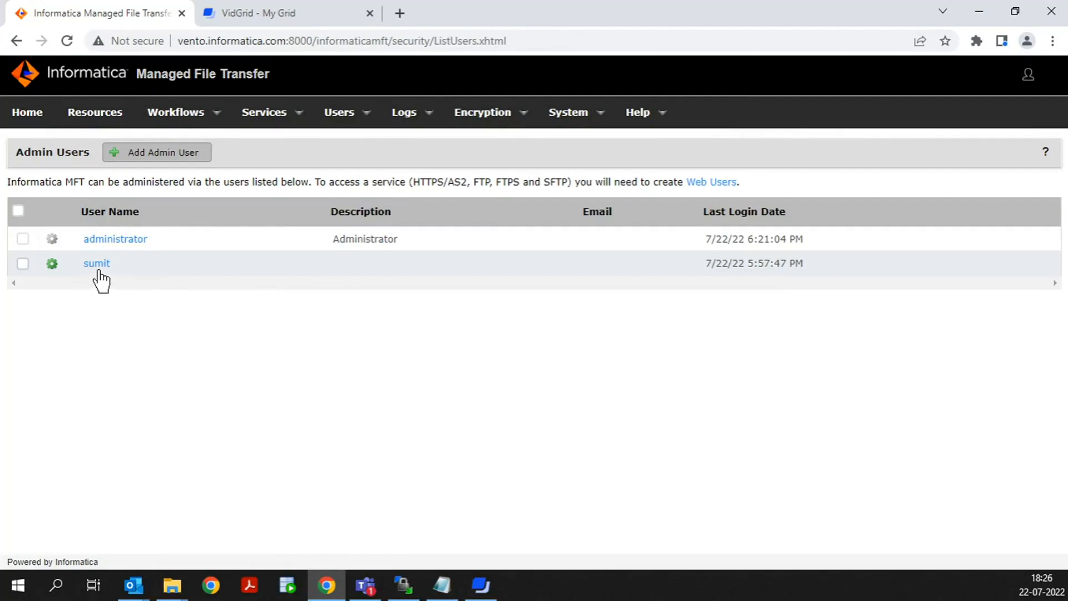
Edit sumit's account, select the File Manager role, and save.
click(22, 264)
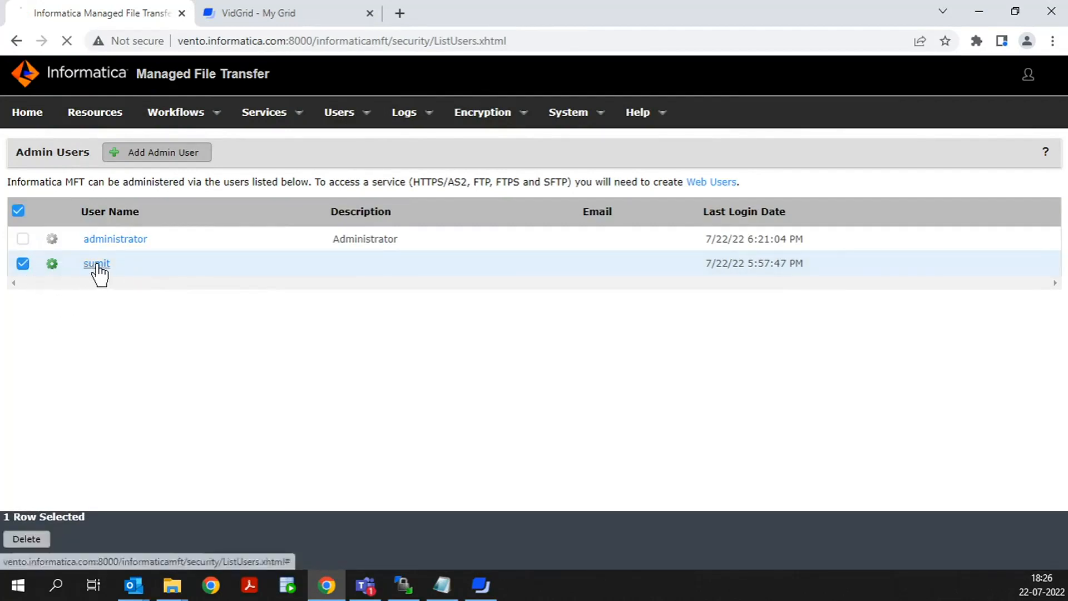
click(96, 264)
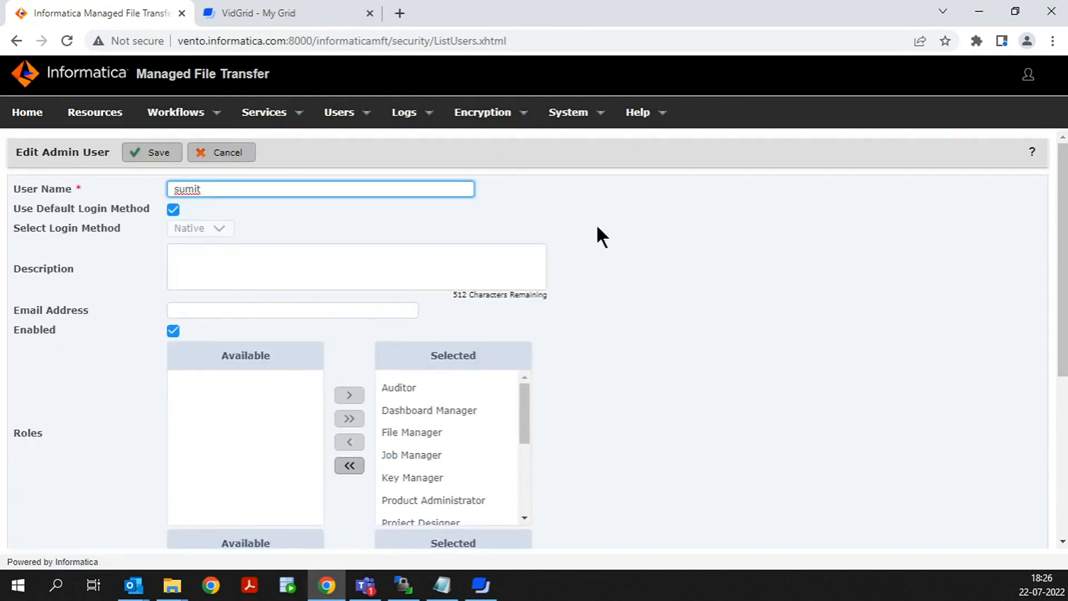
scroll(down, 3)
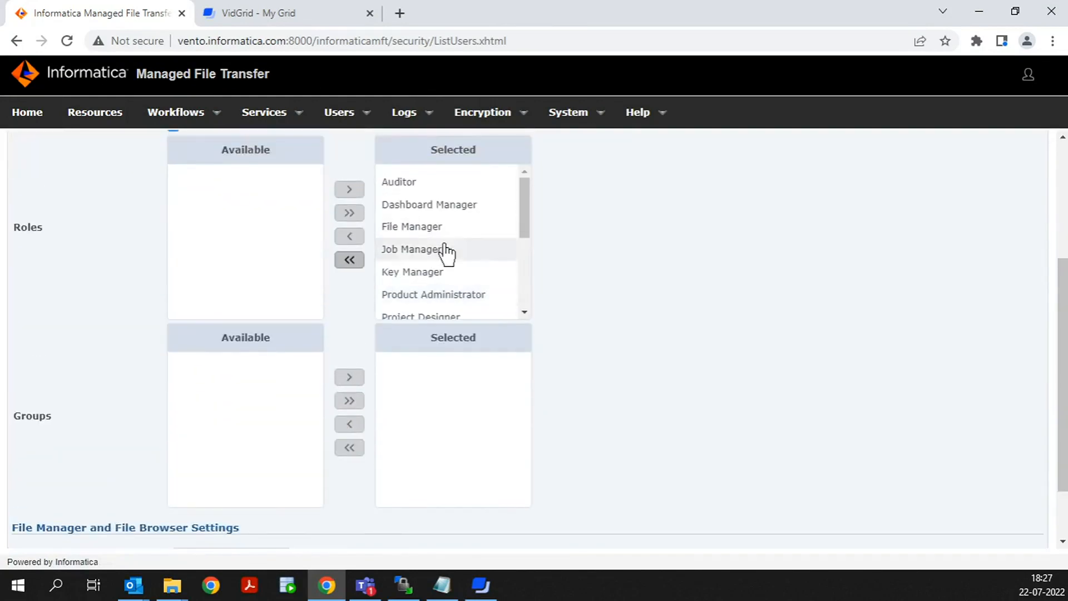
click(412, 226)
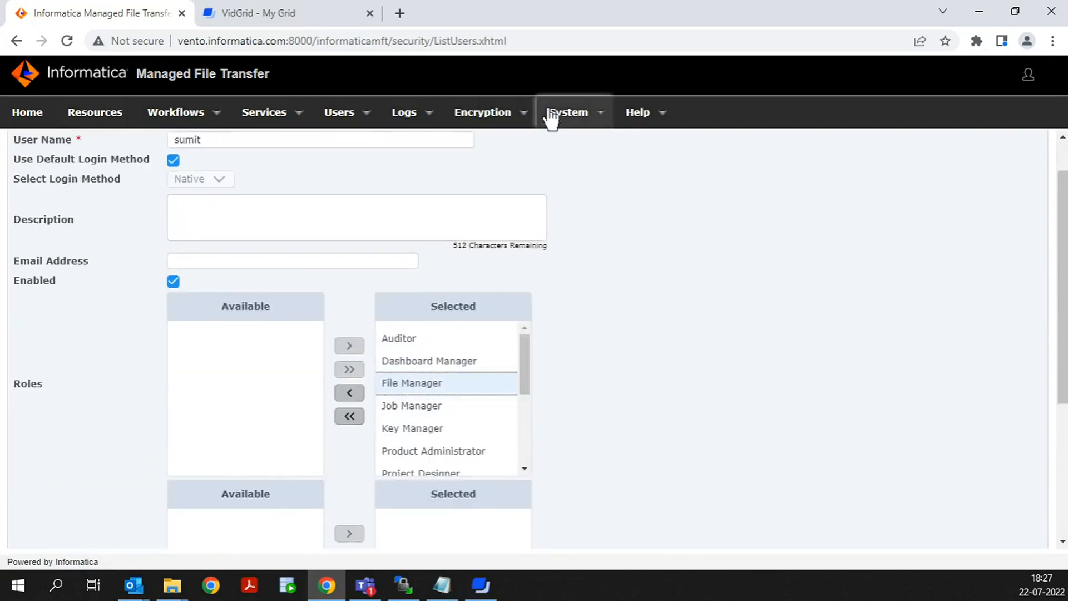
scroll(down, 3)
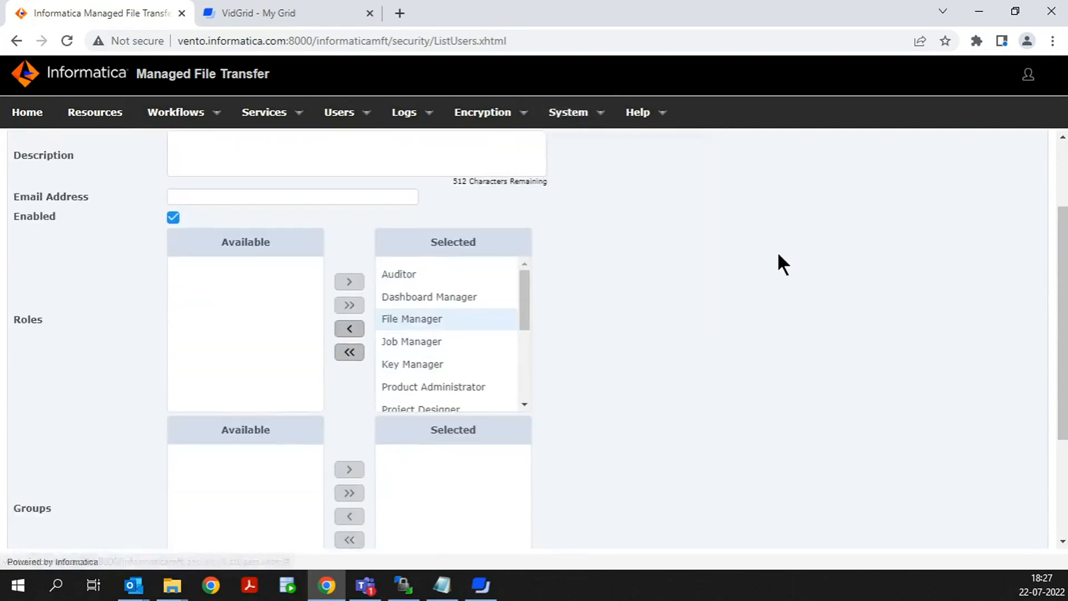
click(349, 328)
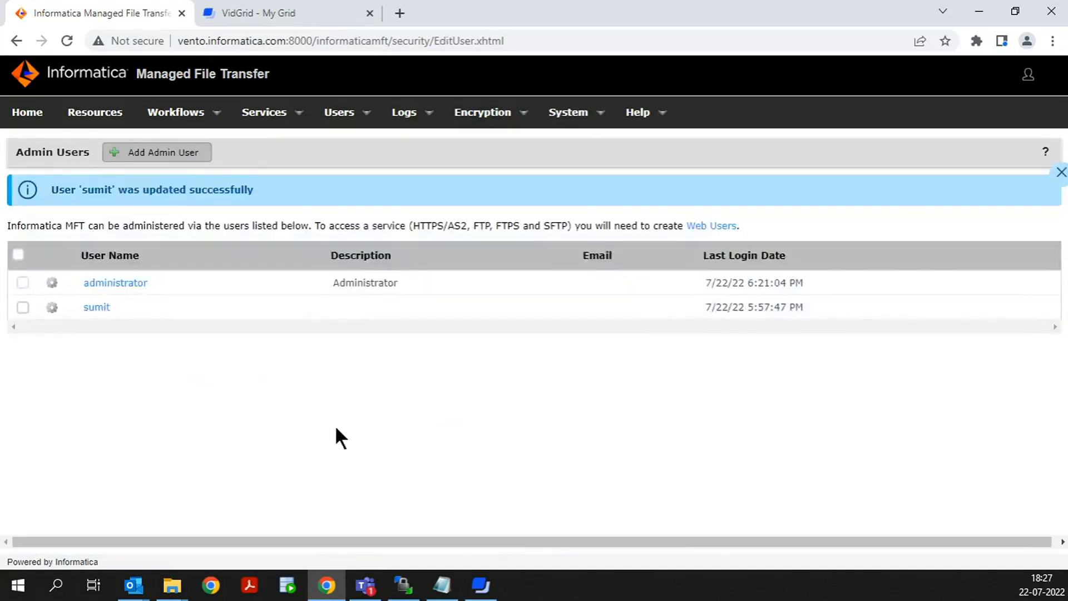
Log out as administrator, sign in as sumit, and open user management.
click(901, 182)
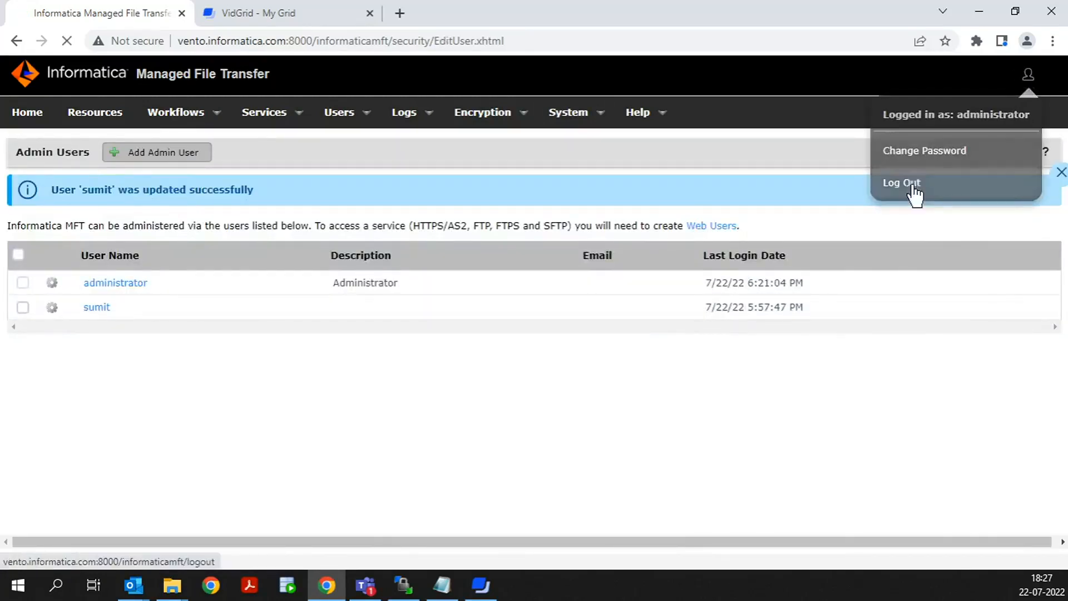
click(901, 183)
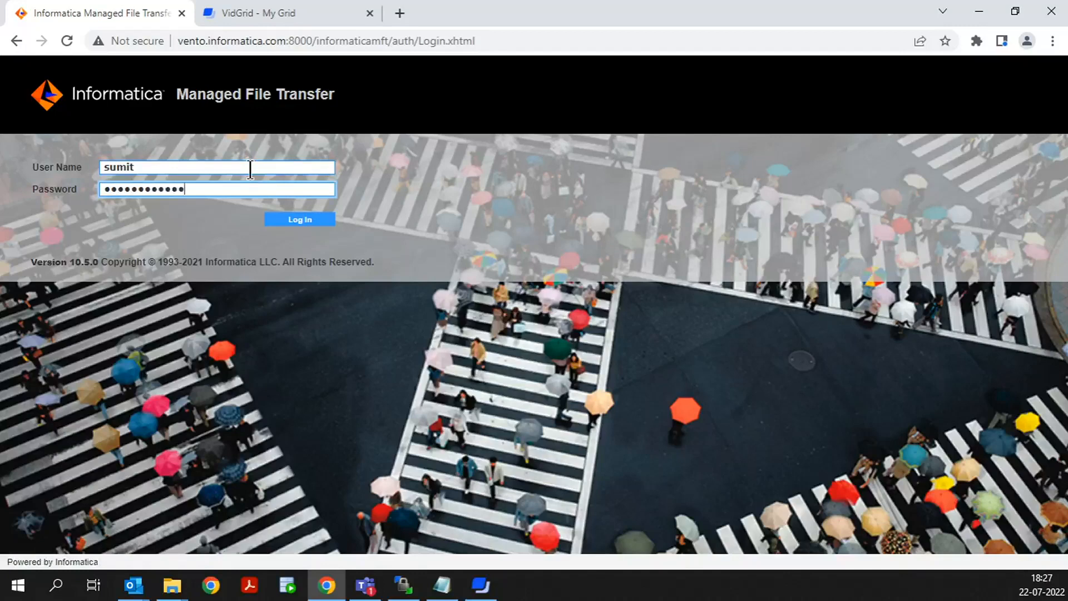
click(567, 112)
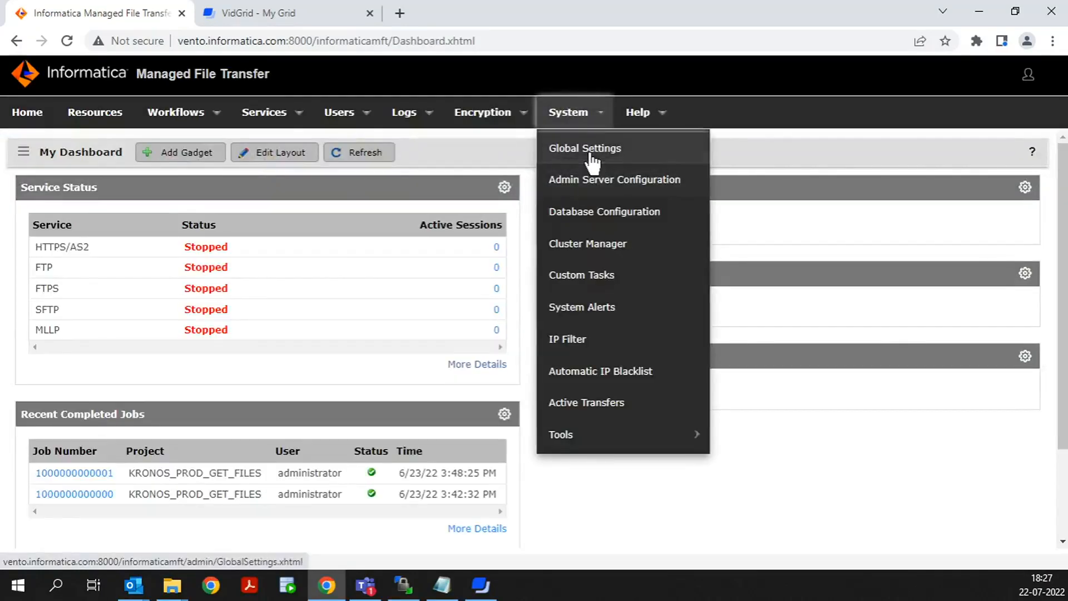
mouse_move(622, 239)
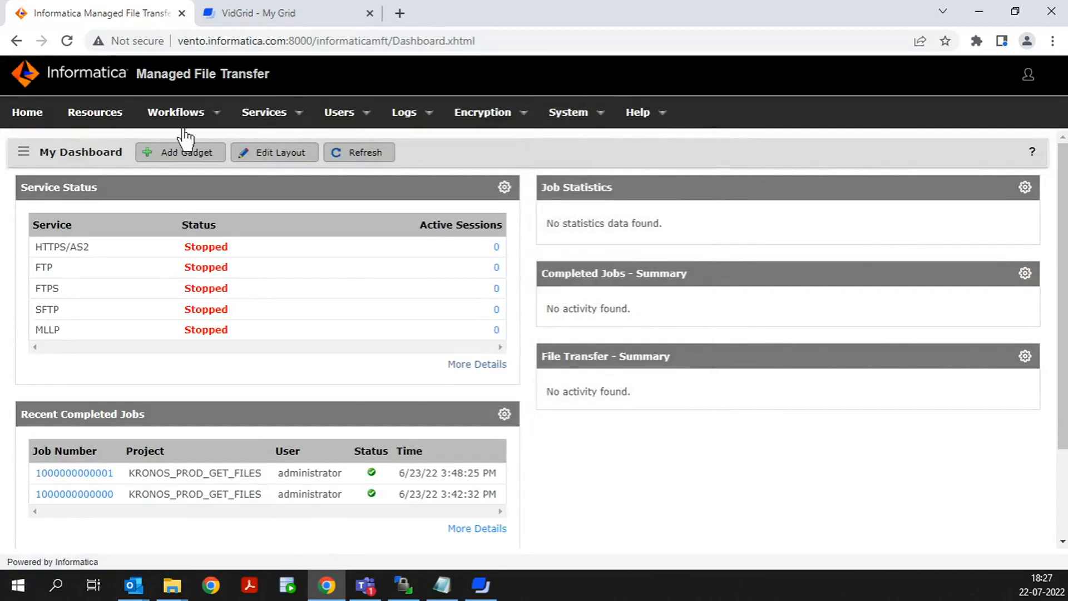
click(339, 111)
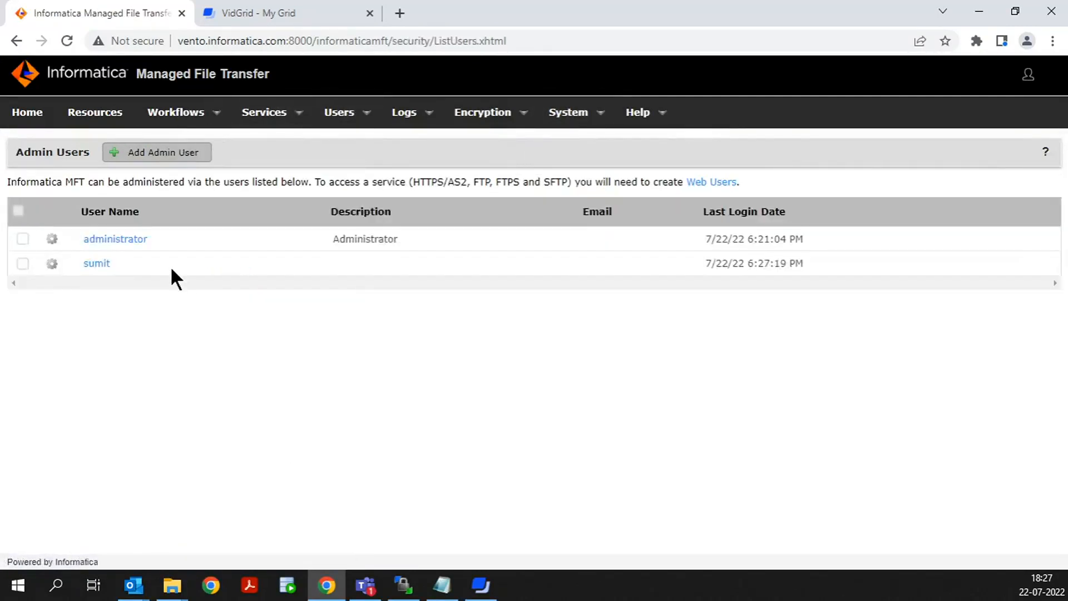
click(96, 264)
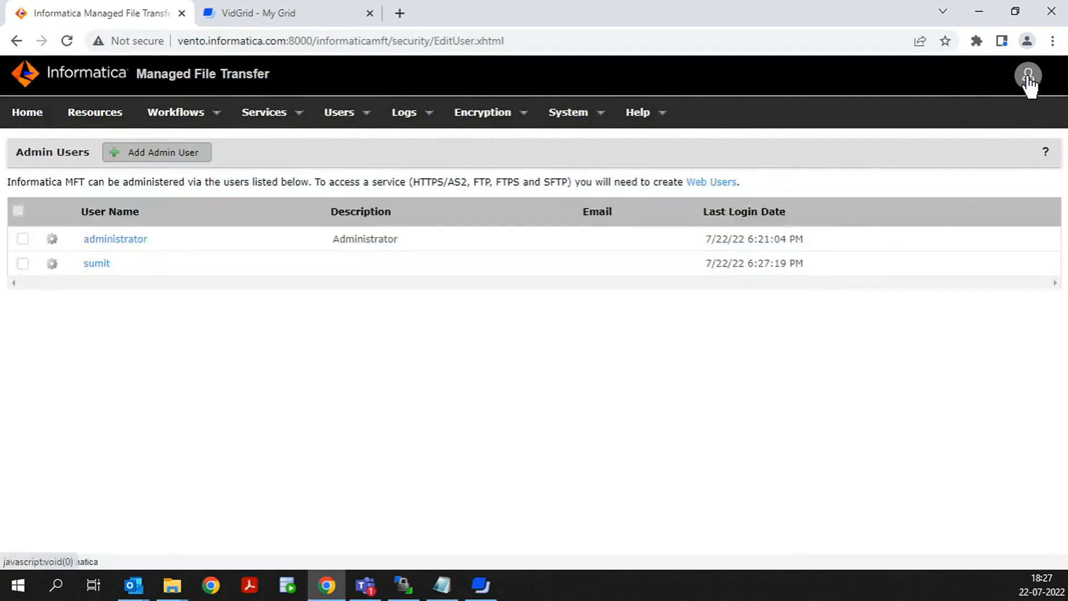
Log out of sumit's session and sign back in as Administrator.
click(1028, 74)
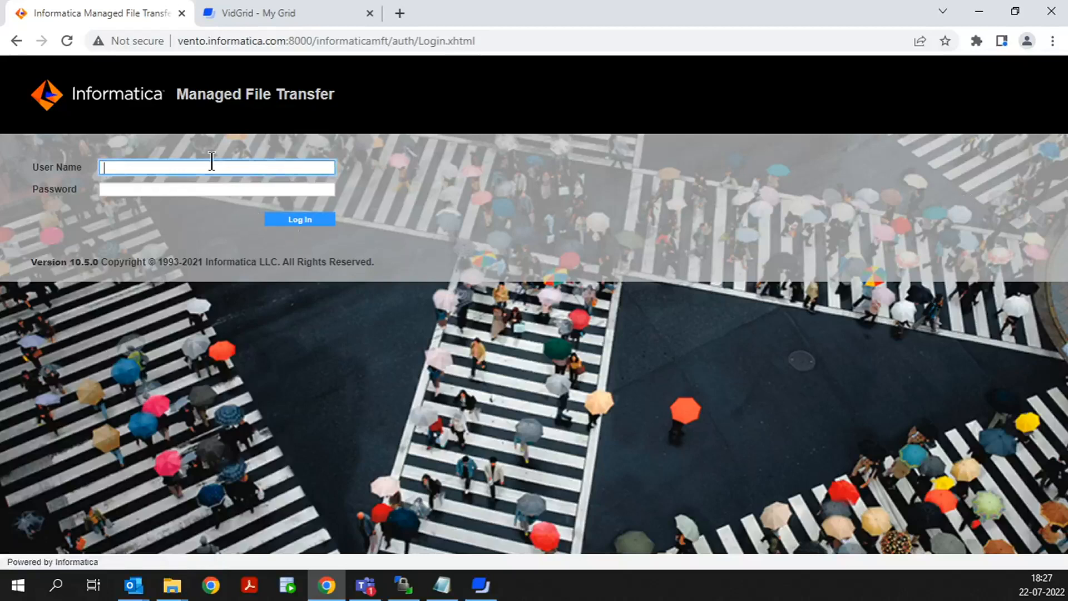
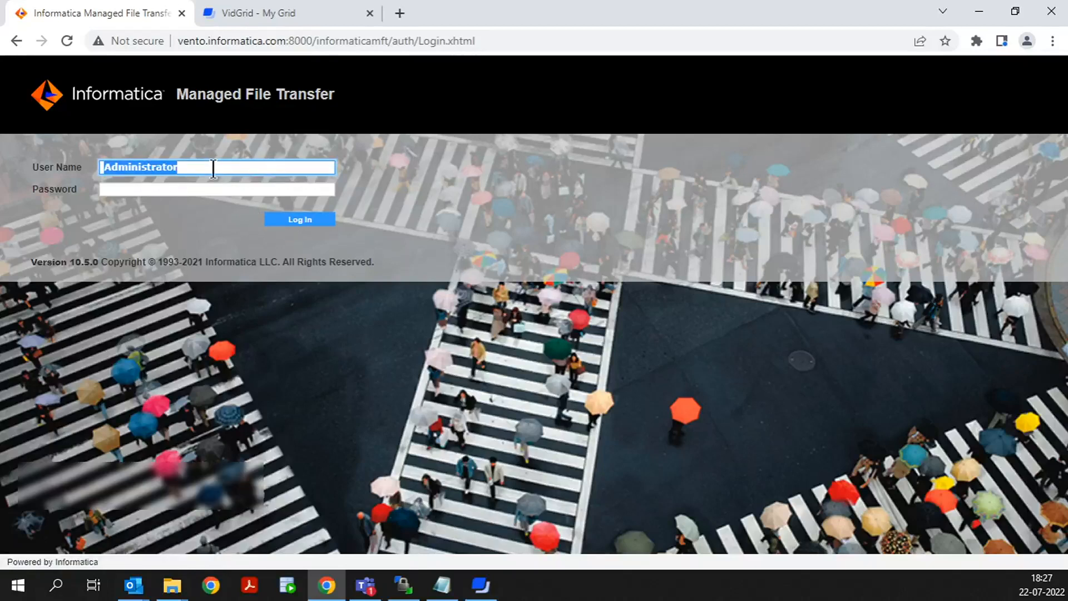
click(299, 219)
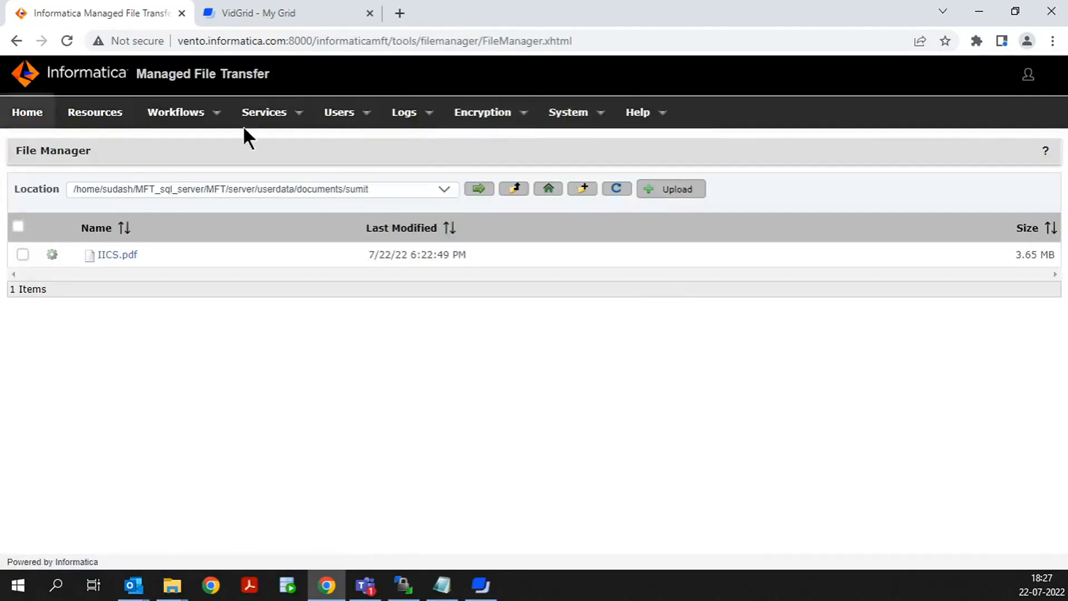
Under Users > Admin Users, set sumit's File Permissions to Read Only and save.
click(338, 111)
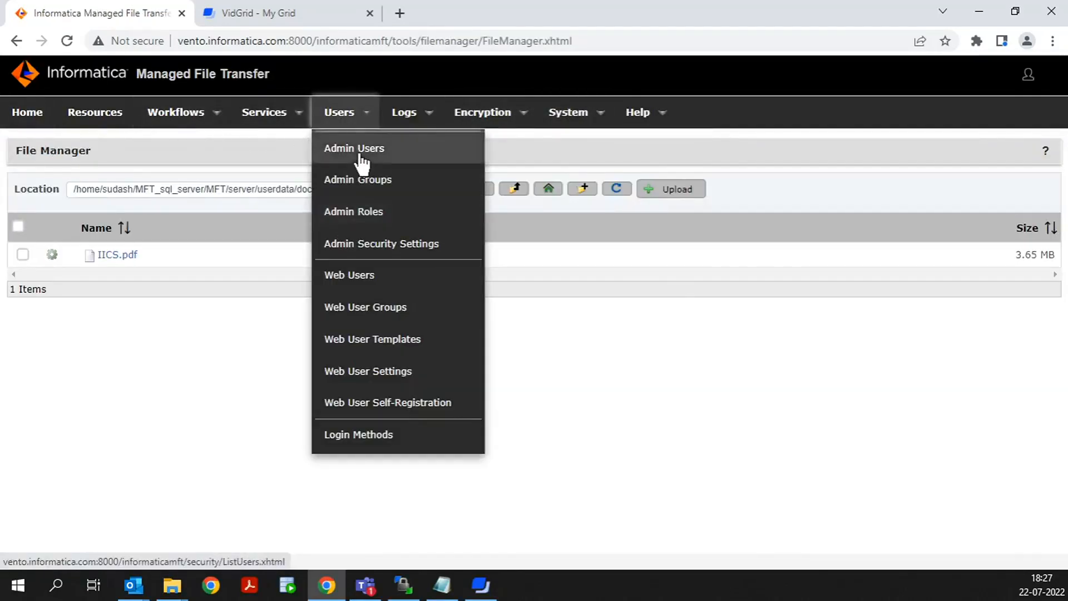
click(354, 148)
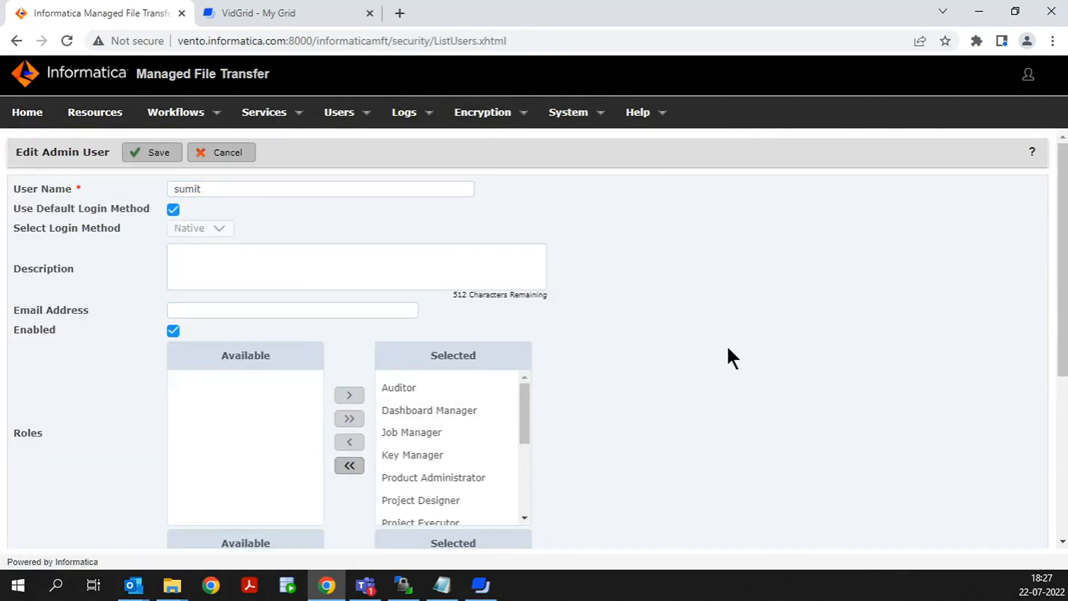
scroll(down, 3)
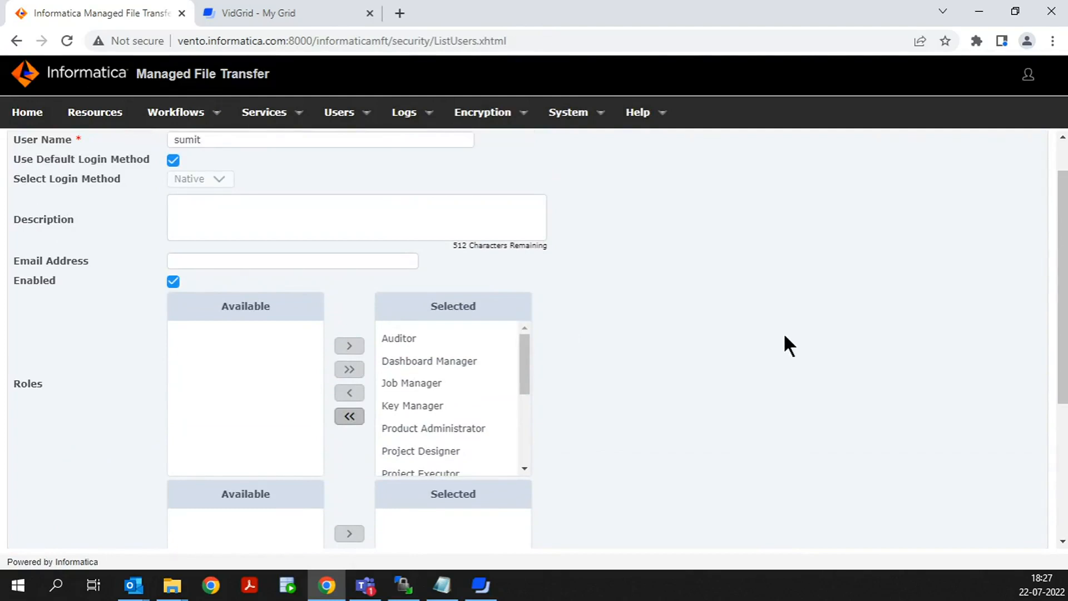
scroll(down, 3)
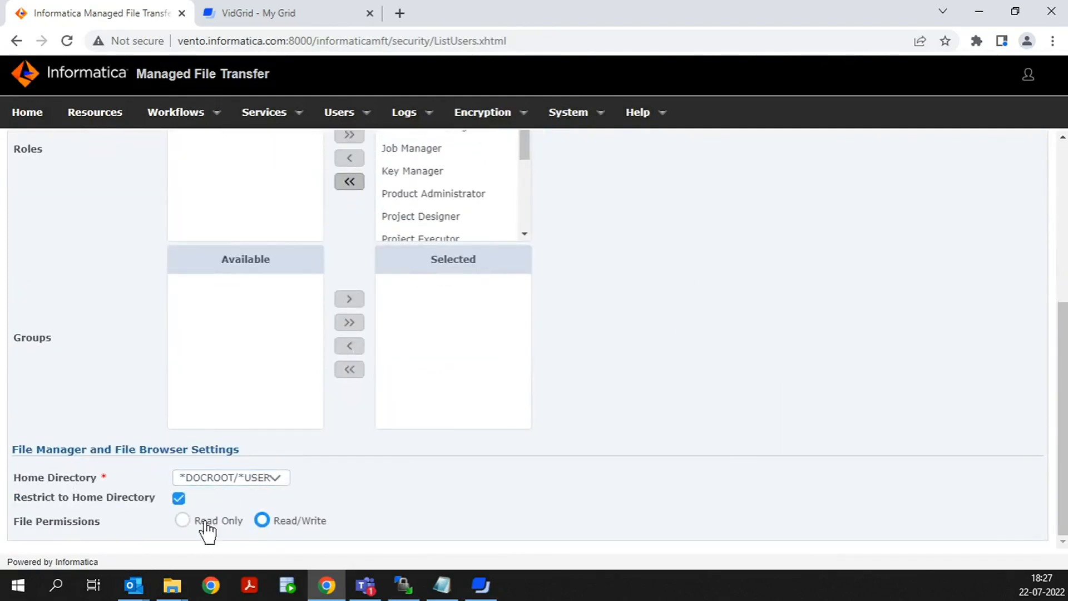
right_click(58, 521)
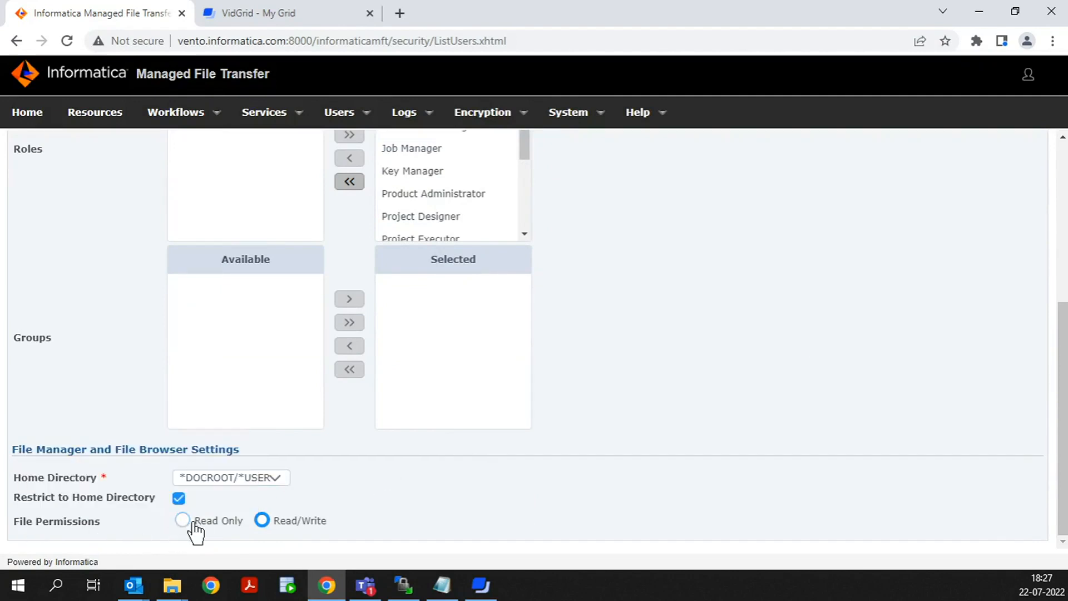
mouse_move(182, 519)
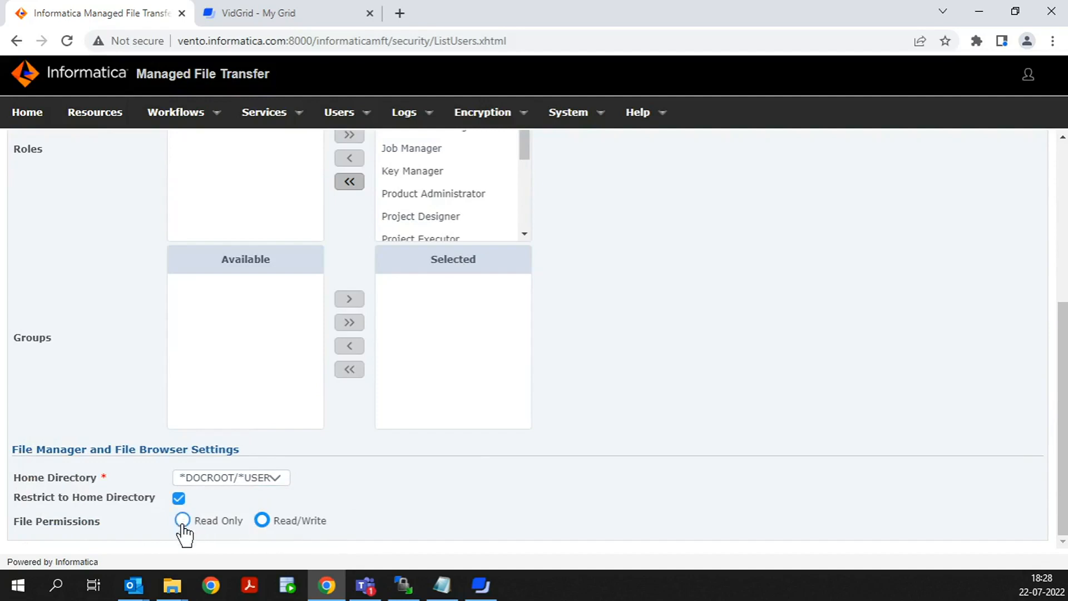
scroll(up, 3)
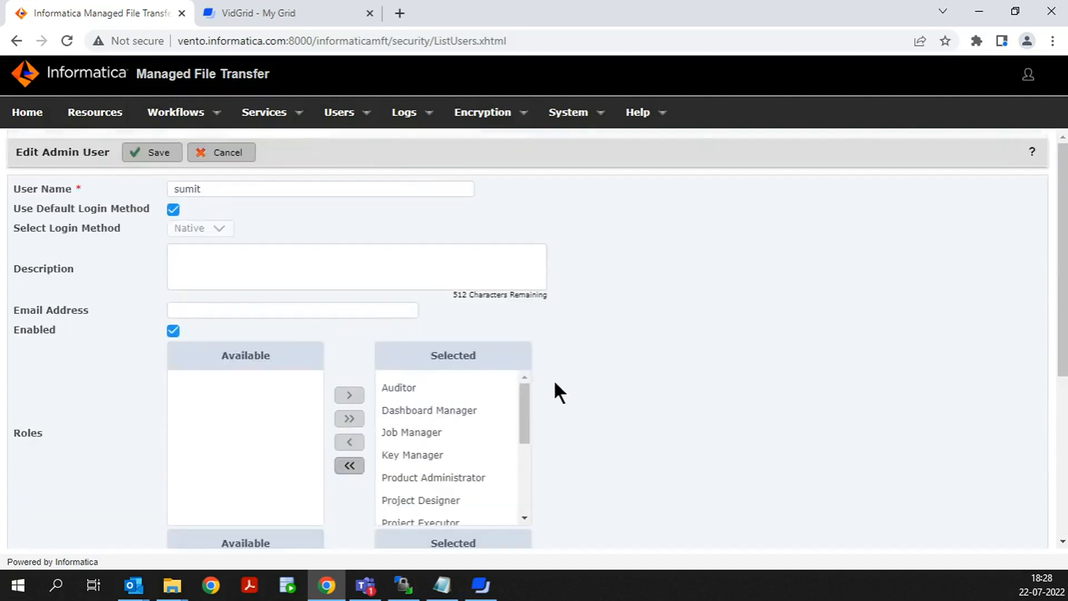
click(152, 152)
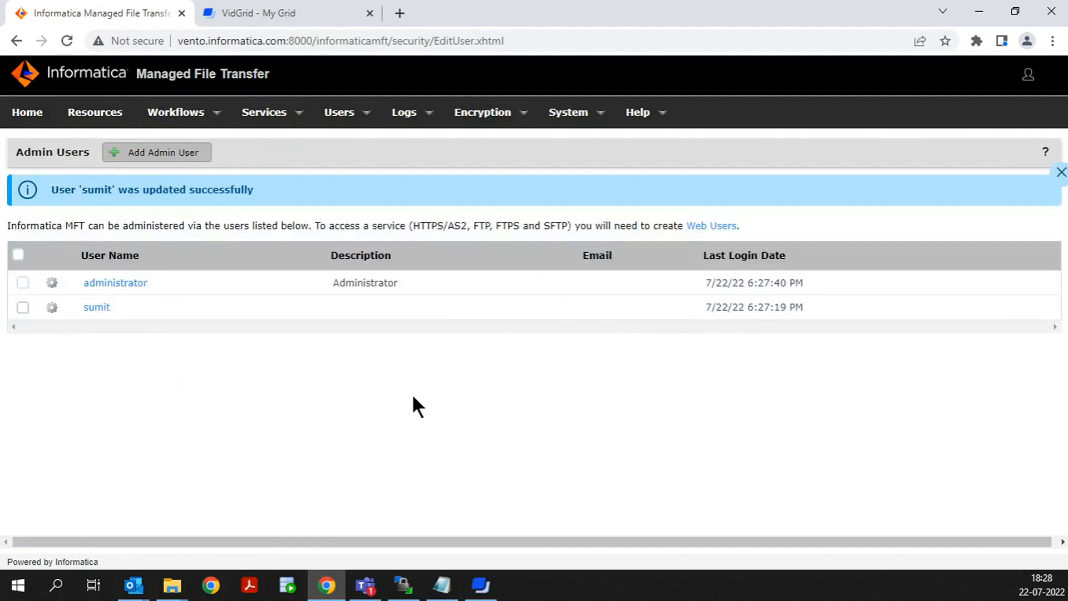
mouse_move(444, 444)
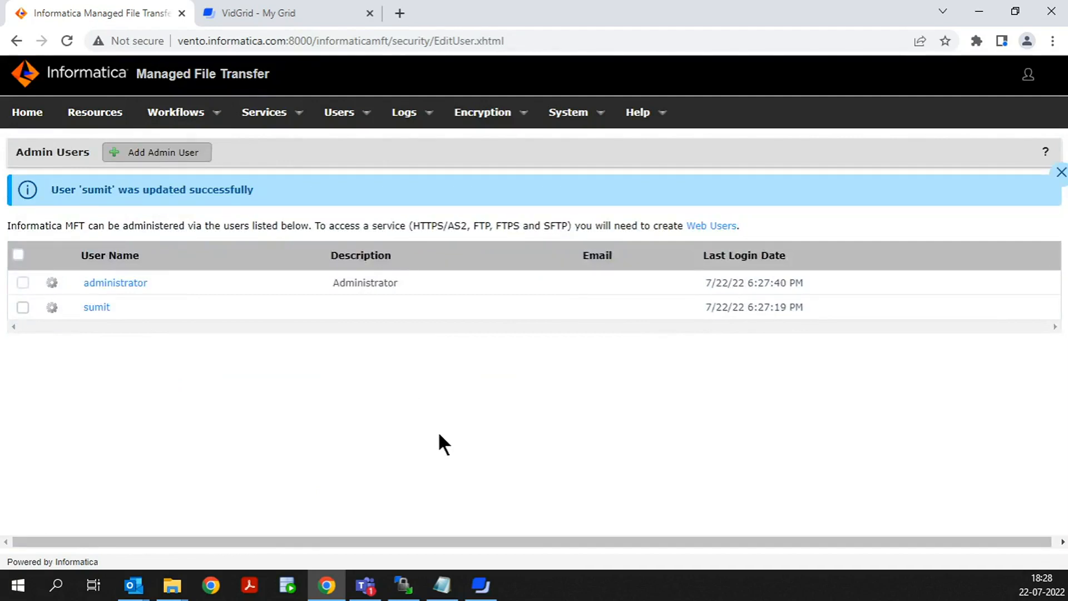
mouse_move(449, 440)
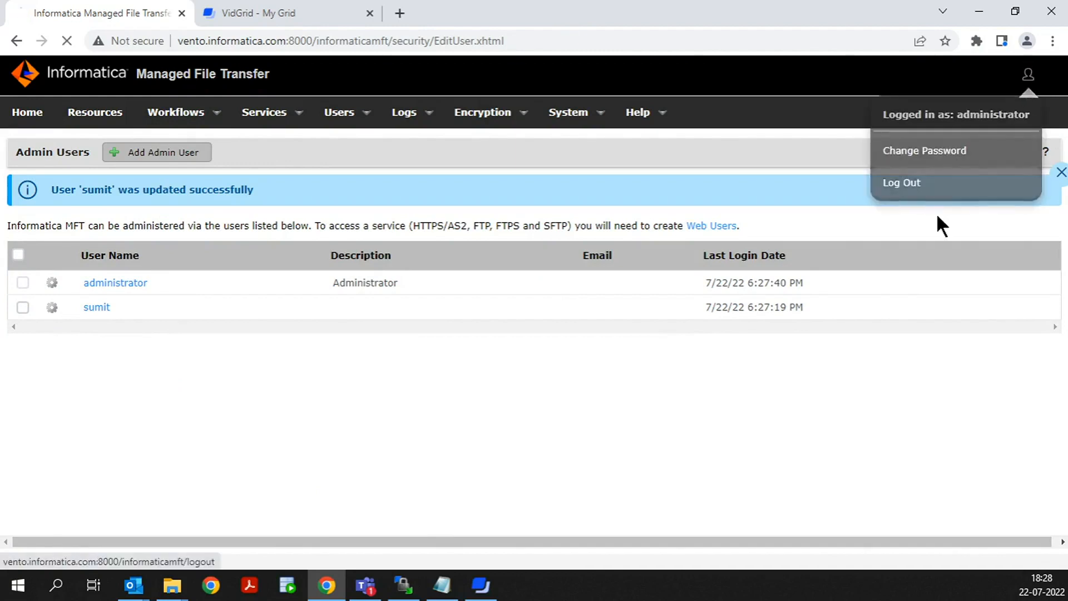
Log out of the admin session, sign in as sumit, and view File Manager's IICS.pdf listing.
click(901, 182)
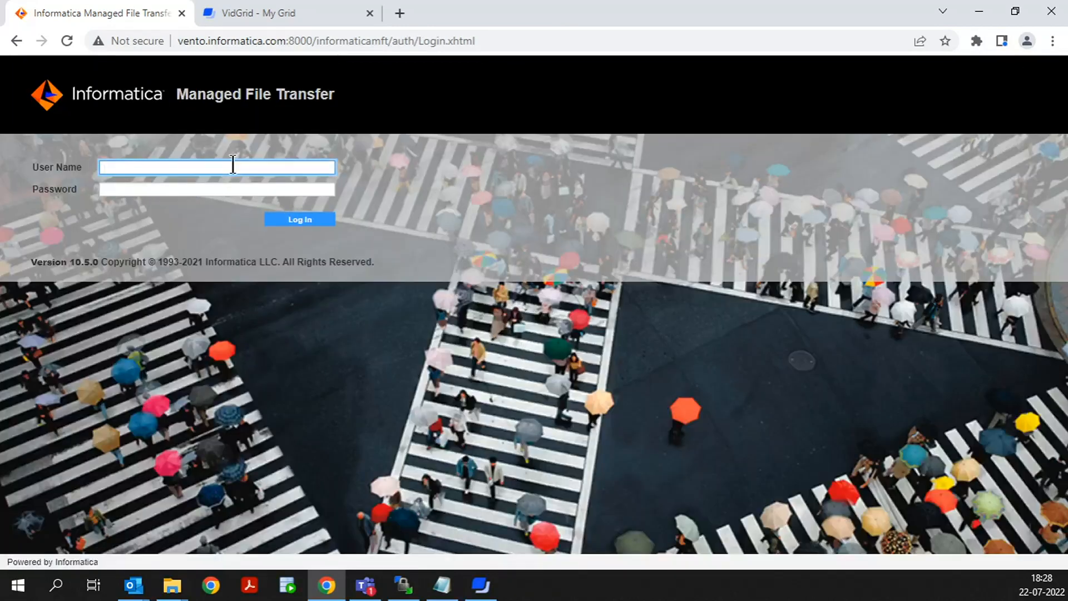
text(sumit)
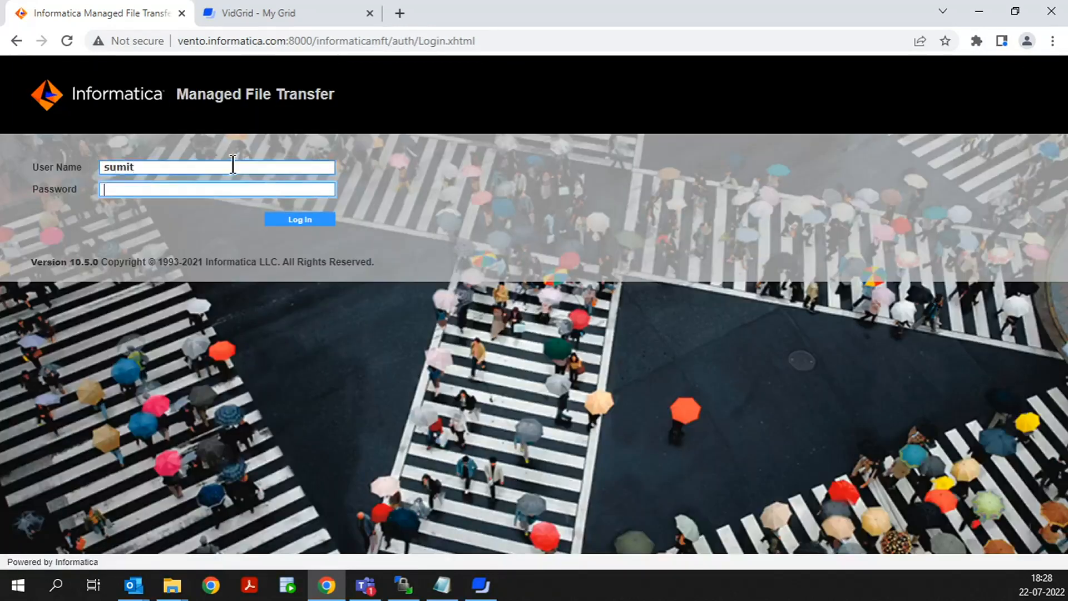
text(password)
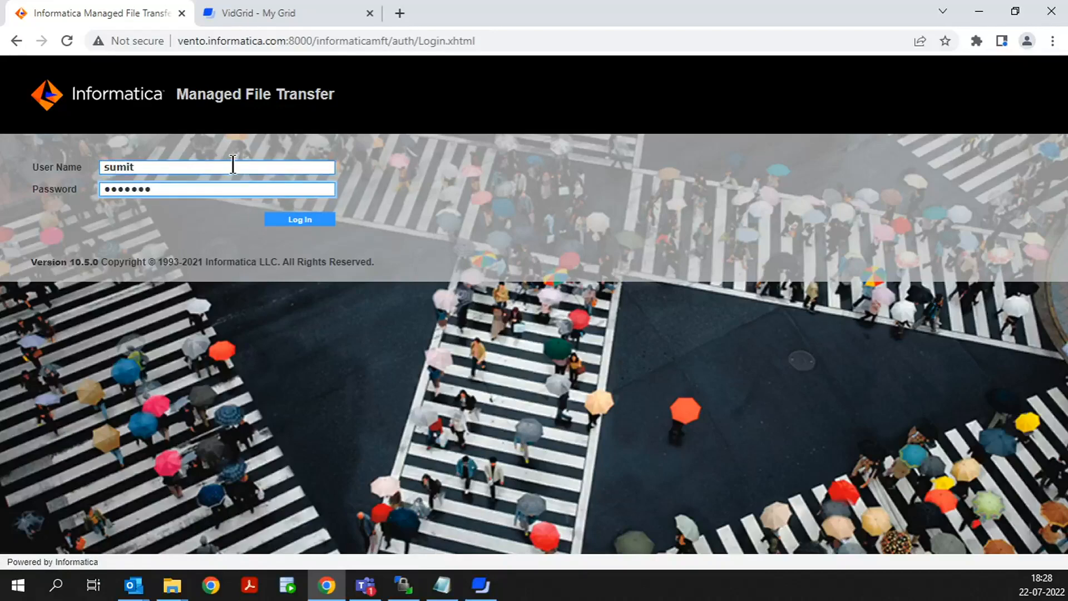
click(299, 219)
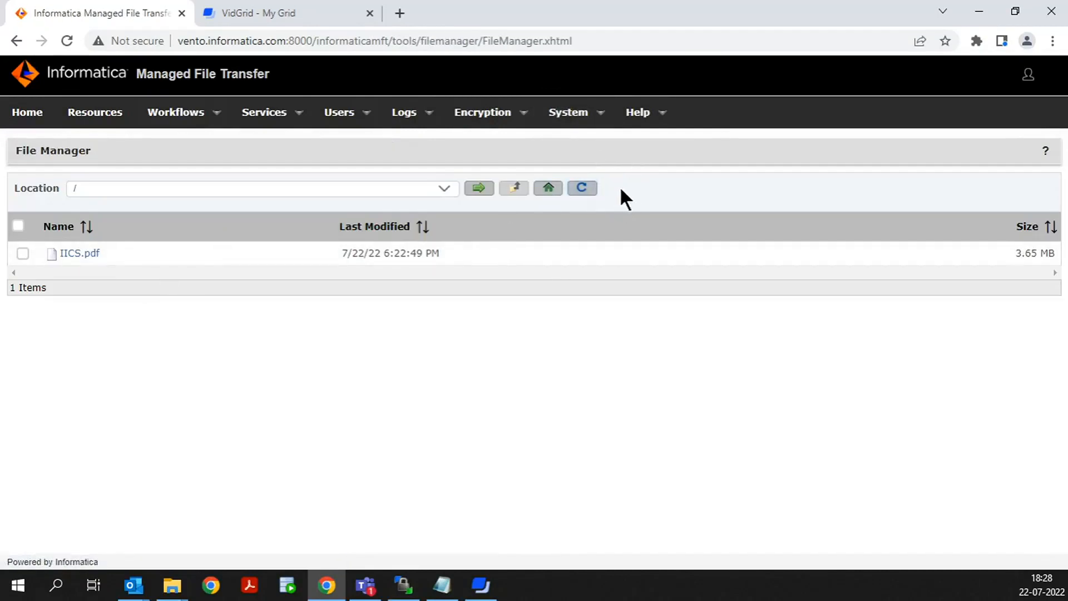
mouse_move(651, 204)
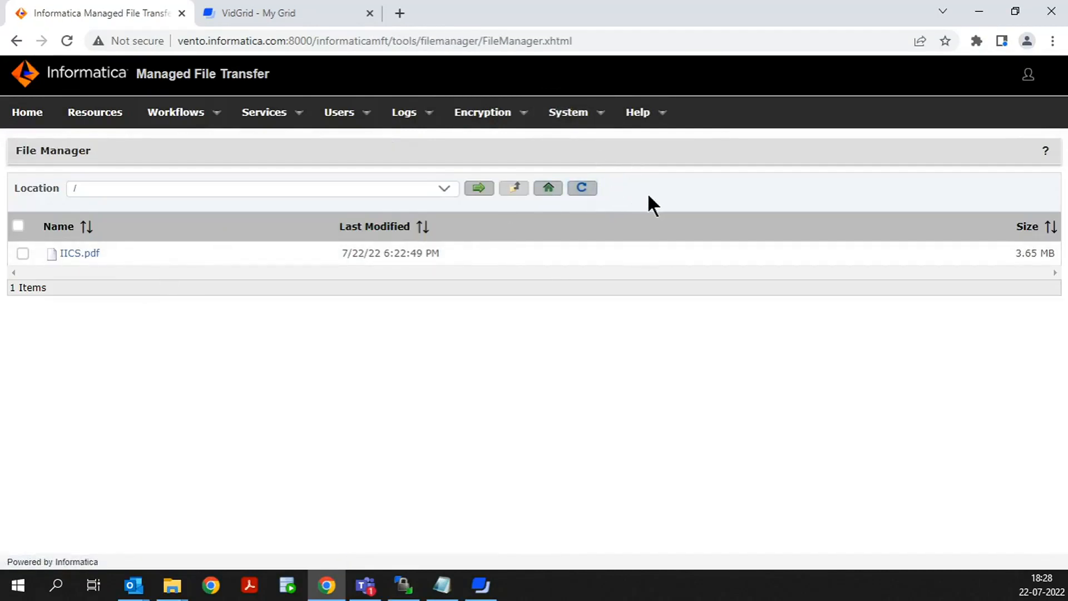
mouse_move(620, 244)
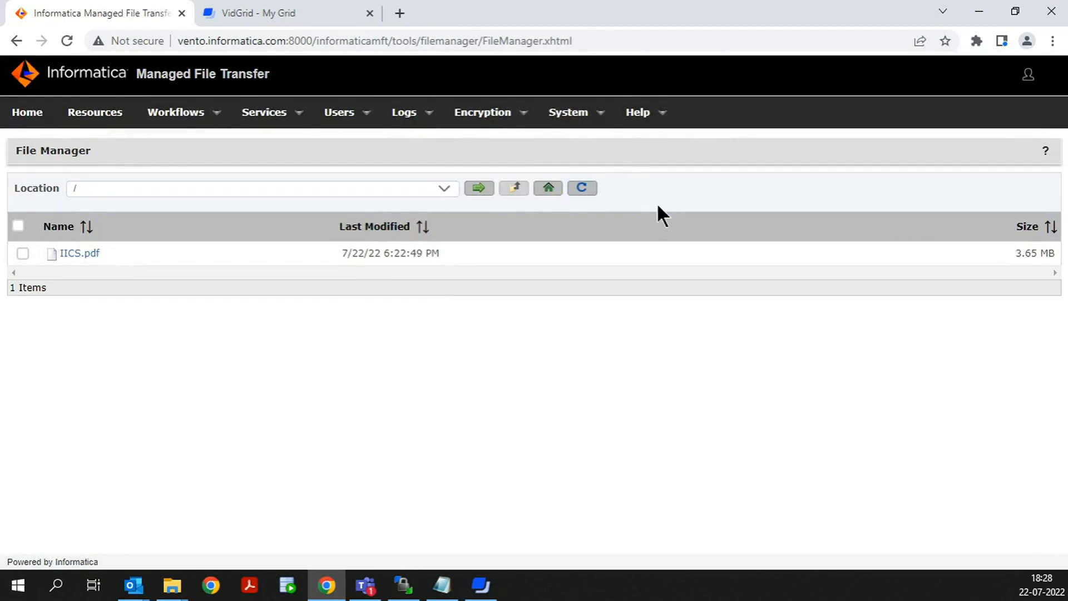
mouse_move(1034, 73)
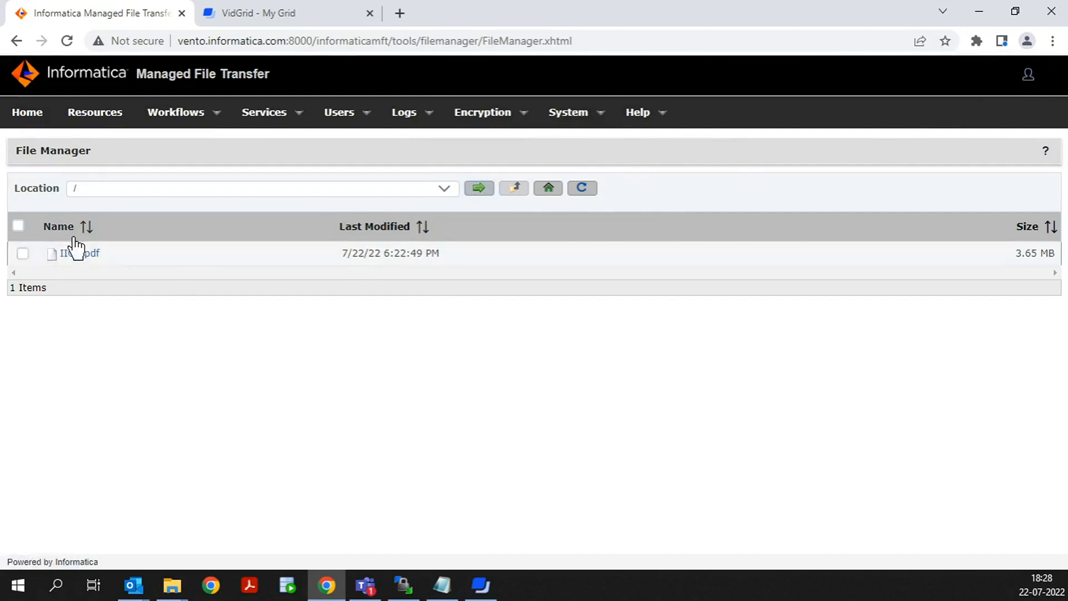
click(22, 254)
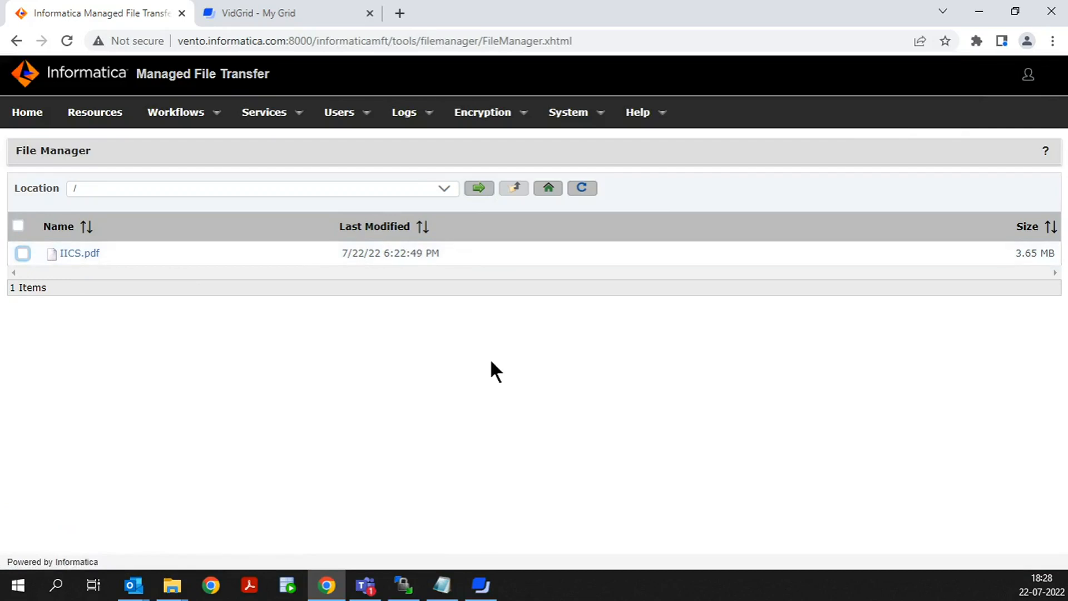
mouse_move(446, 281)
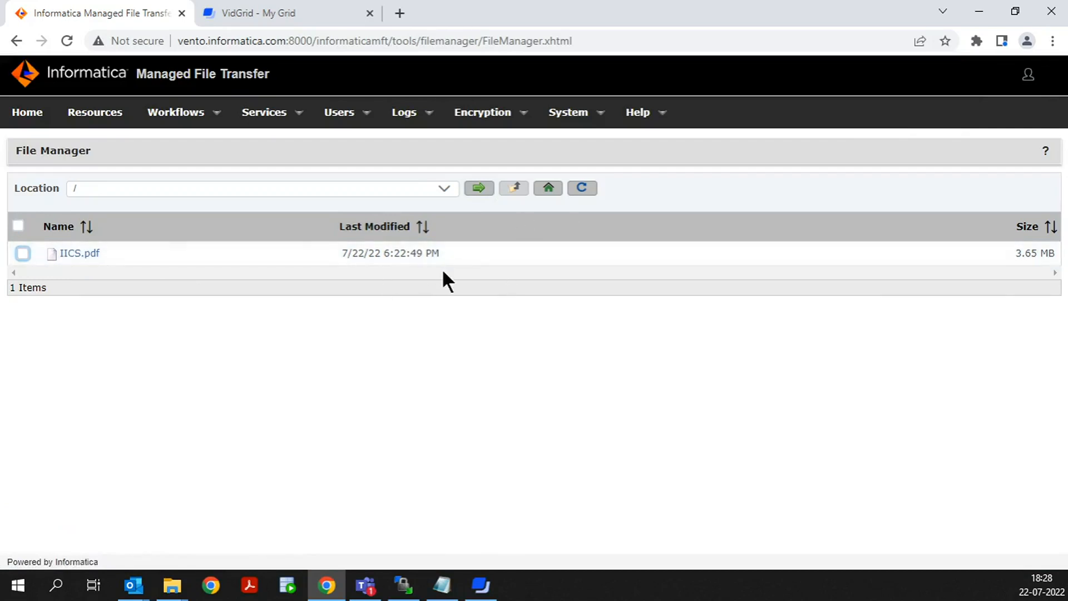